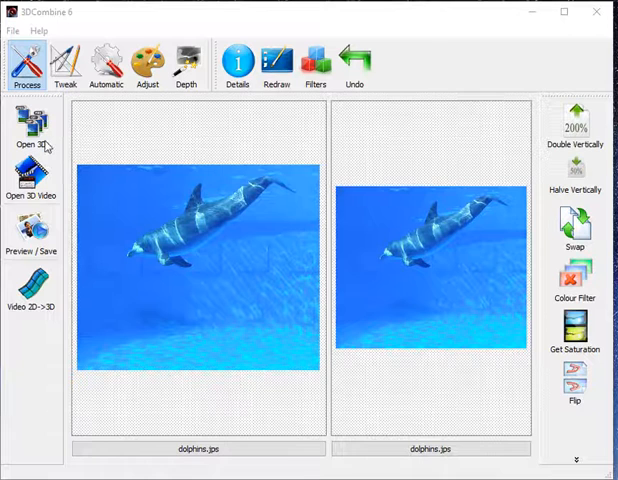
Choose the DSCF4968.mpo.jpg stereo photo from the Temp folder in the Open 3D dialog
left_click(30, 130)
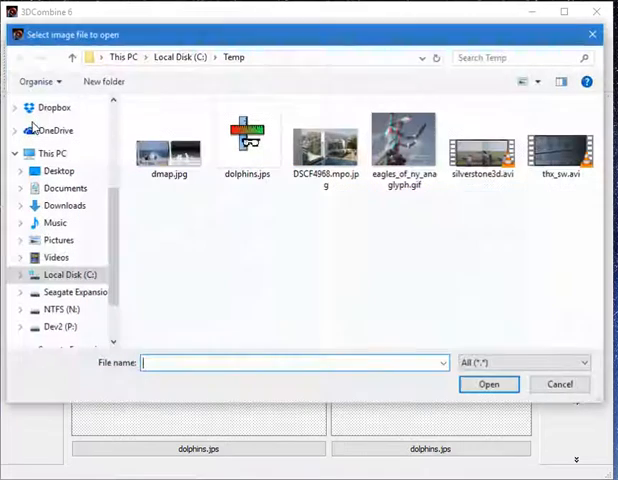
left_click(249, 135)
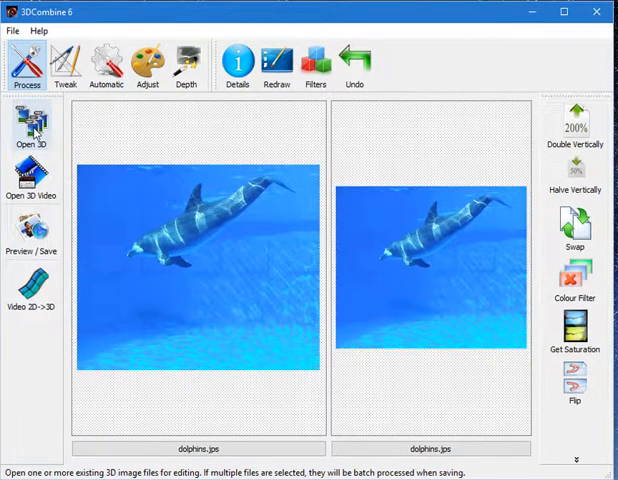
left_click(28, 127)
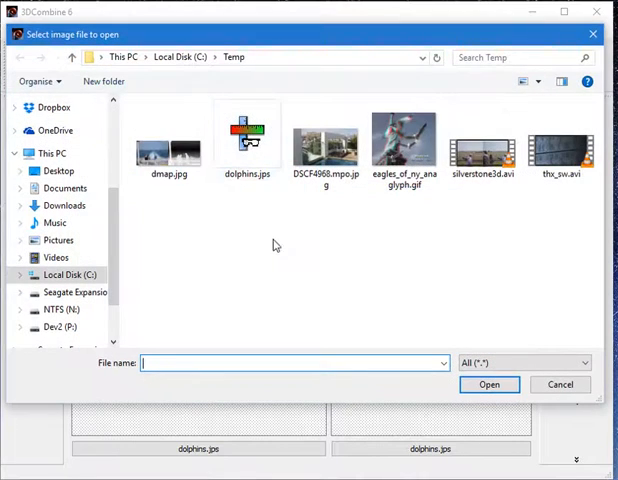
left_click(325, 140)
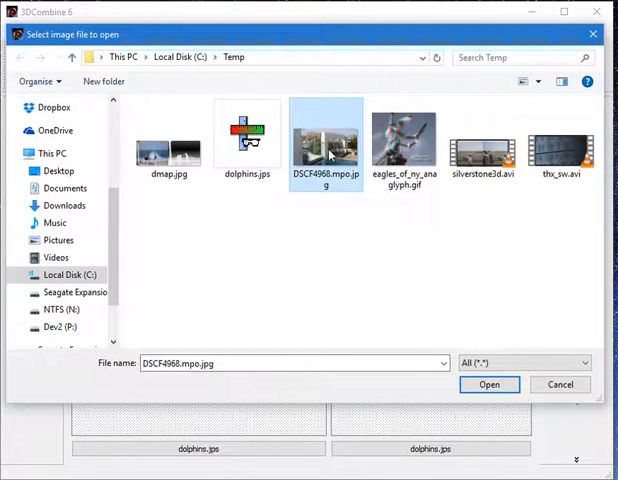
mouse_move(322, 145)
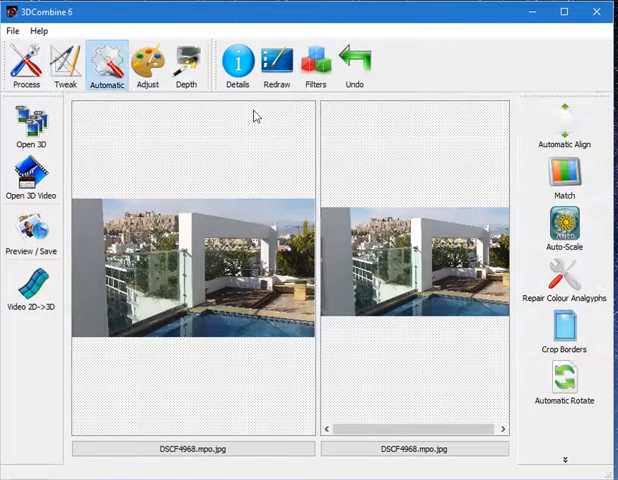
mouse_move(243, 109)
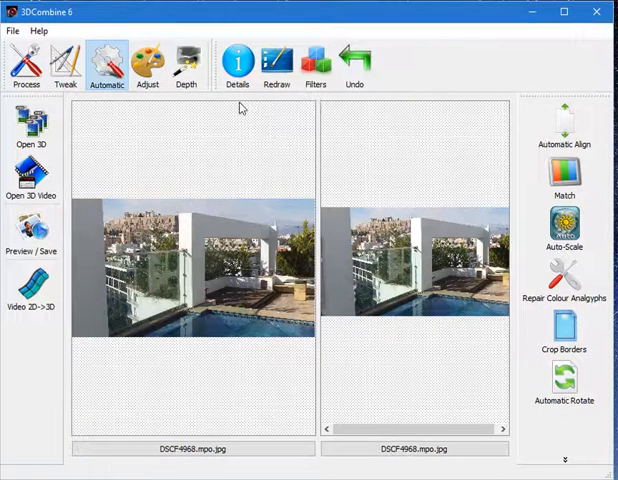
Browse the Process, Tweak, Automatic, Adjust and Depth toolbars, ending back on Process
left_click(26, 62)
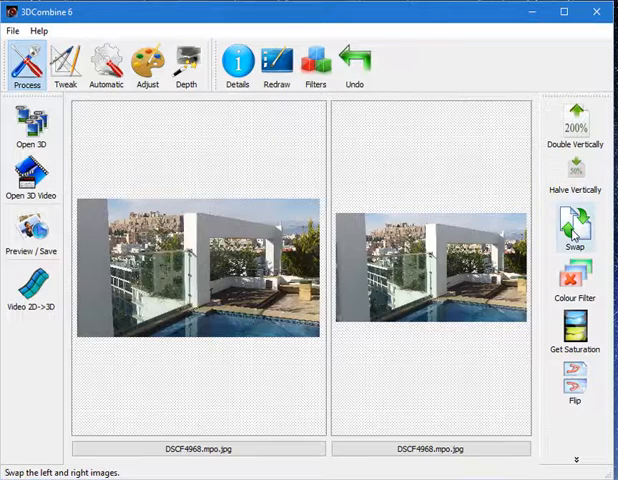
left_click(575, 220)
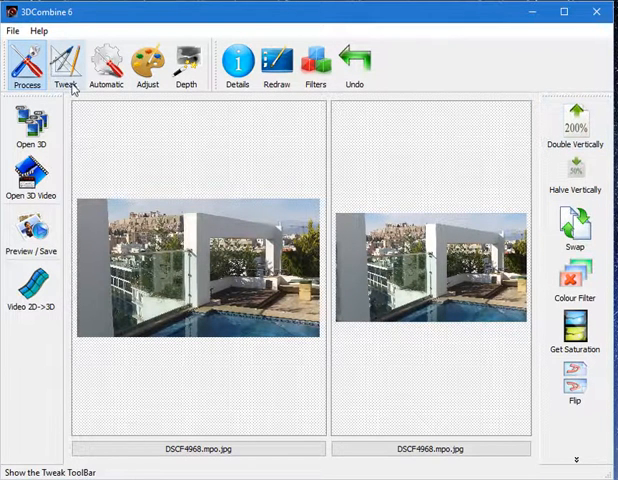
mouse_move(106, 62)
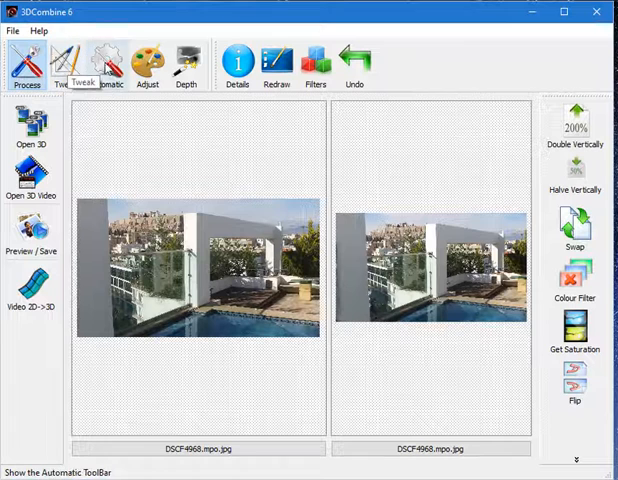
mouse_move(187, 60)
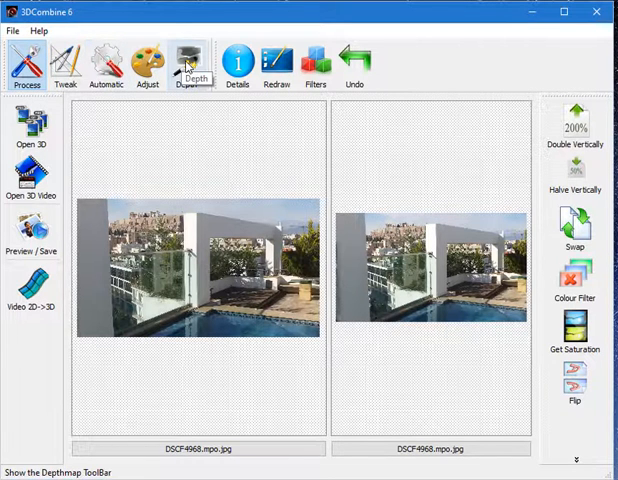
mouse_move(27, 65)
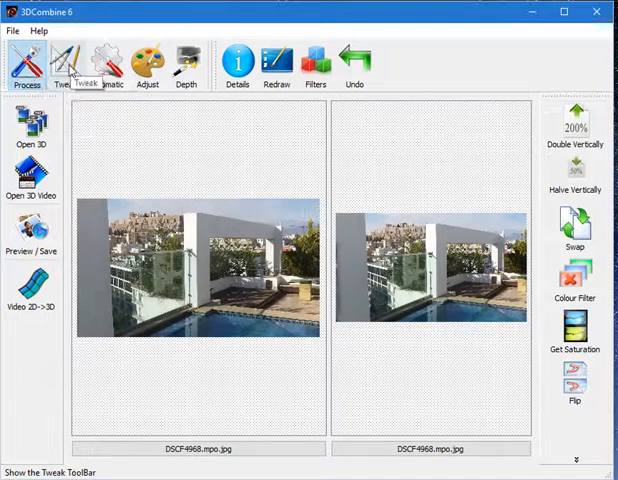
left_click(67, 60)
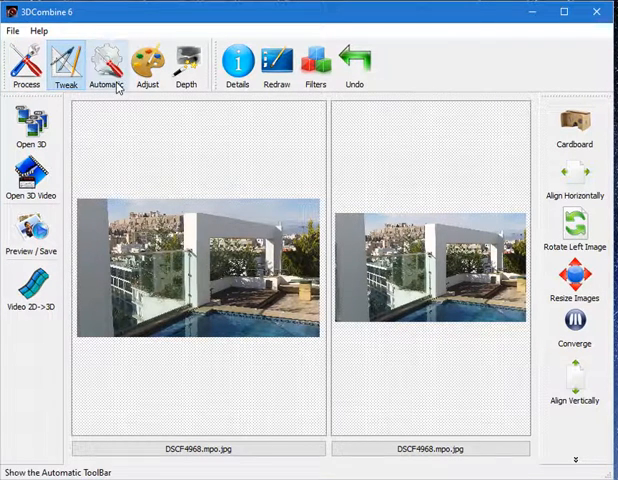
left_click(105, 62)
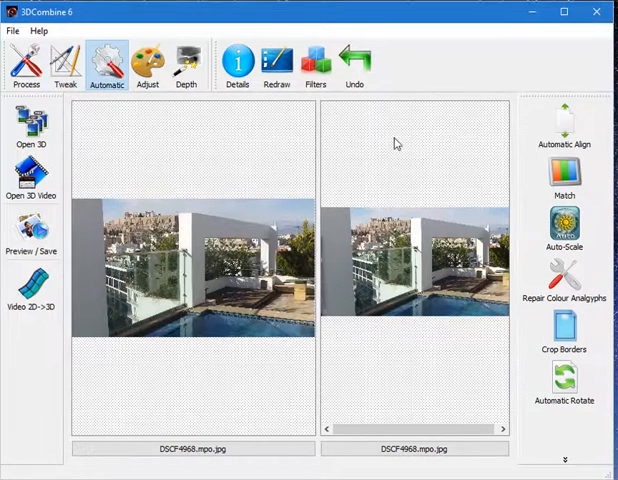
mouse_move(165, 133)
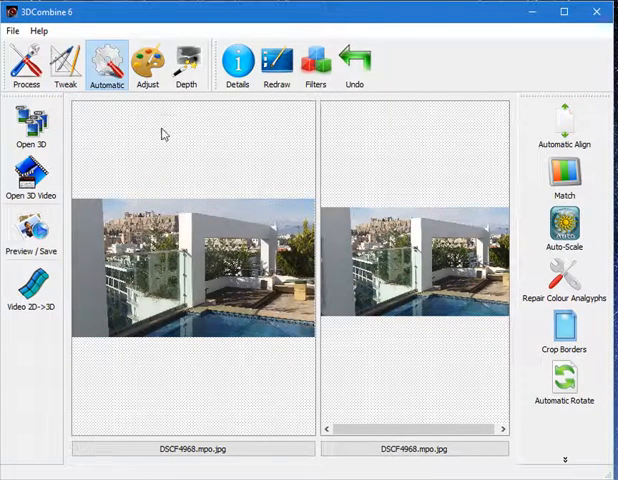
left_click(147, 60)
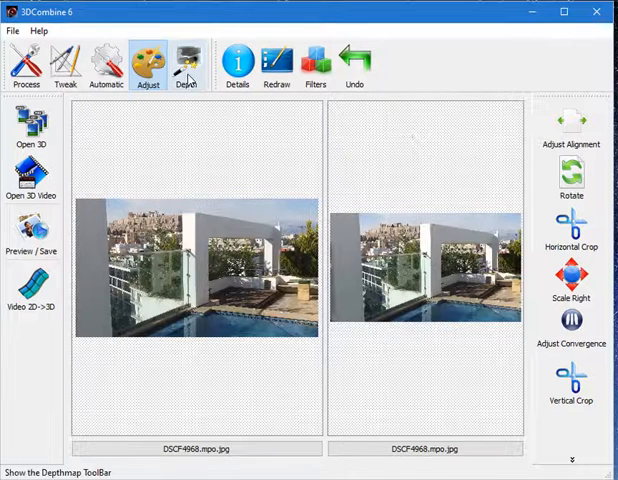
left_click(187, 60)
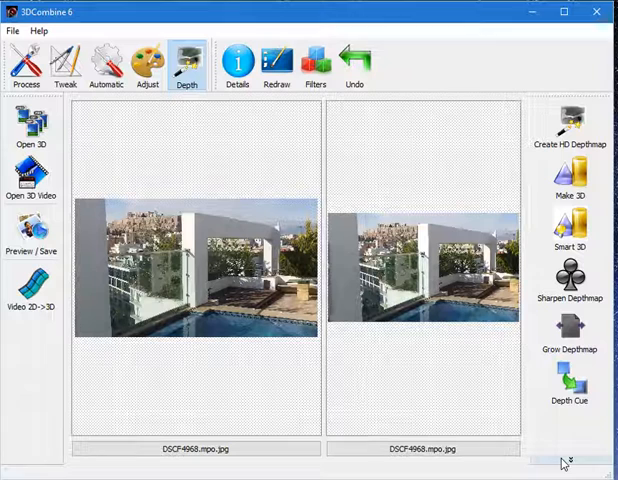
mouse_move(565, 461)
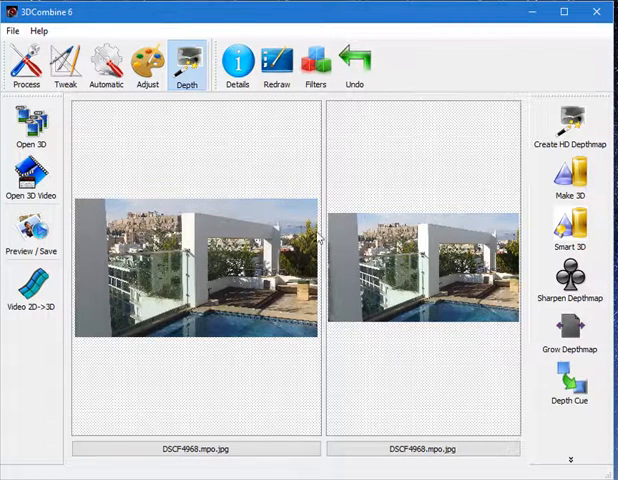
left_click(26, 62)
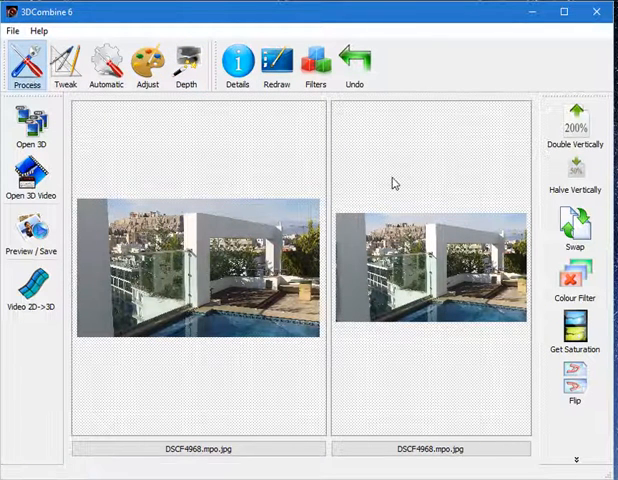
mouse_move(574, 128)
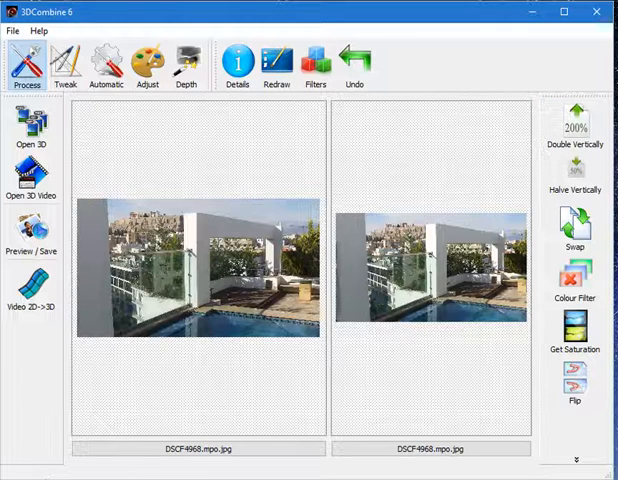
mouse_move(574, 128)
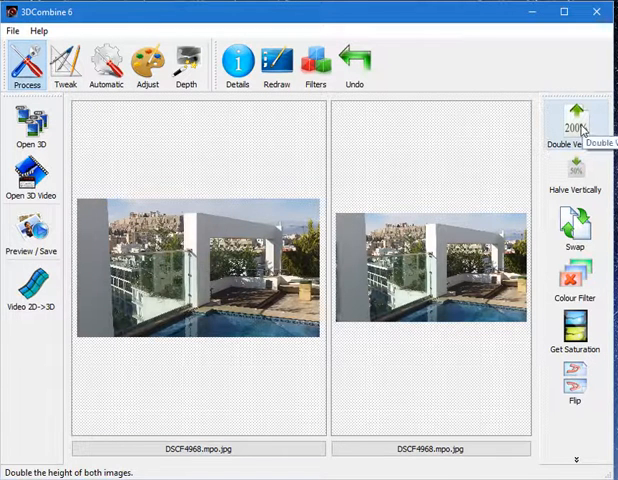
left_click(573, 118)
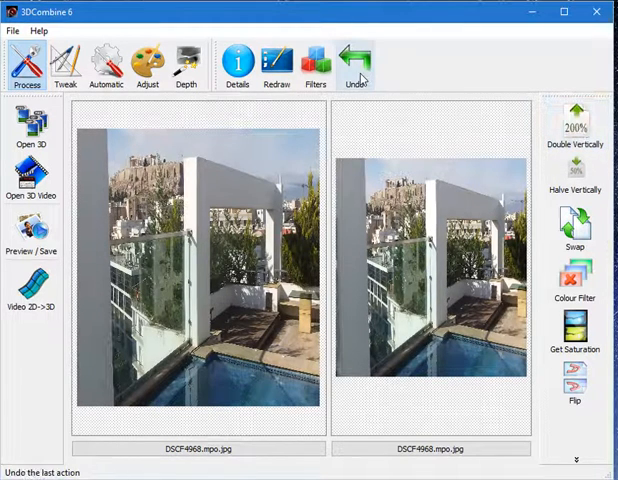
left_click(354, 62)
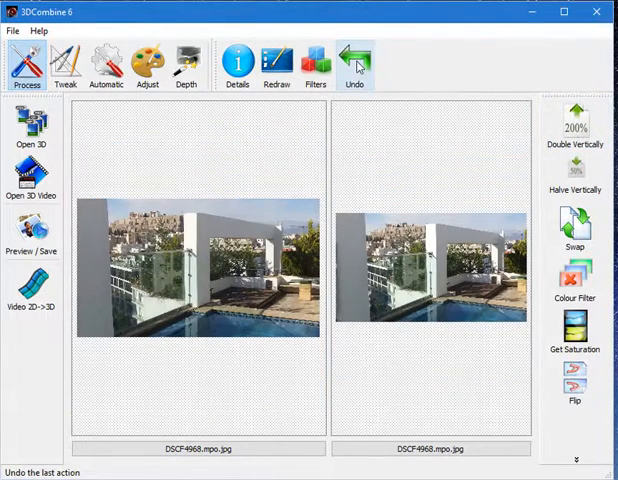
mouse_move(315, 60)
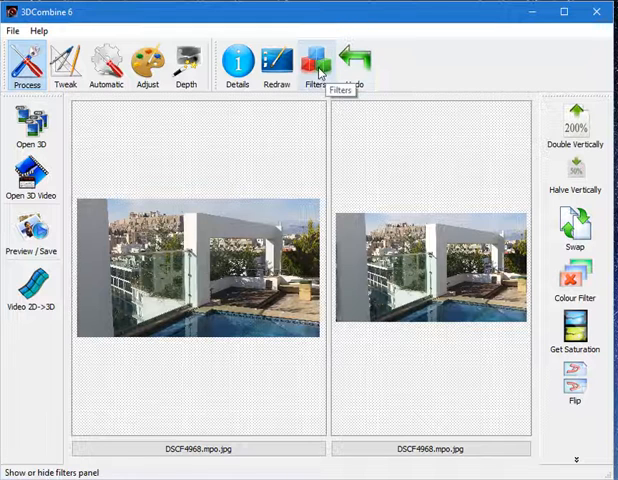
Halve both image heights, then clear all filters and hide the Filters panel
left_click(316, 62)
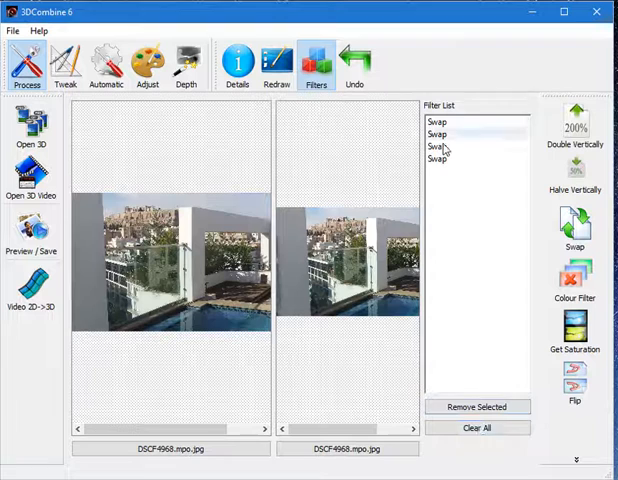
left_click(478, 427)
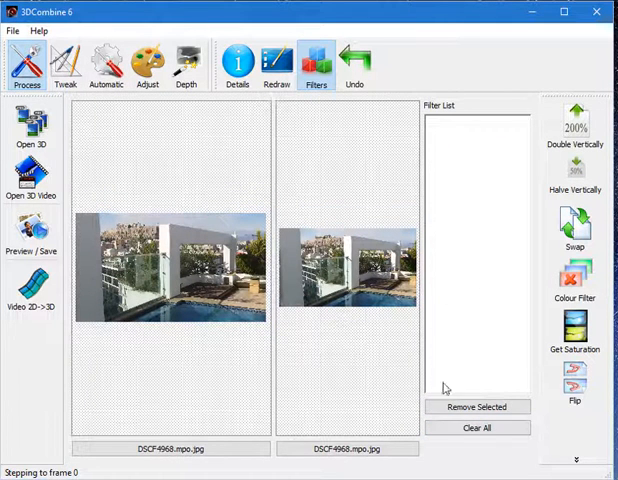
mouse_move(575, 175)
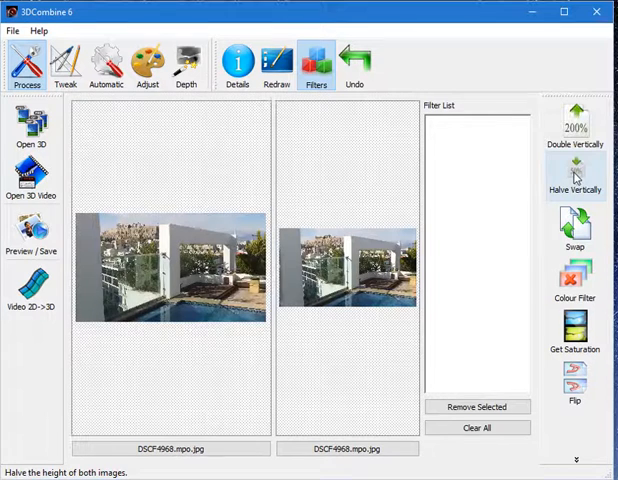
left_click(575, 170)
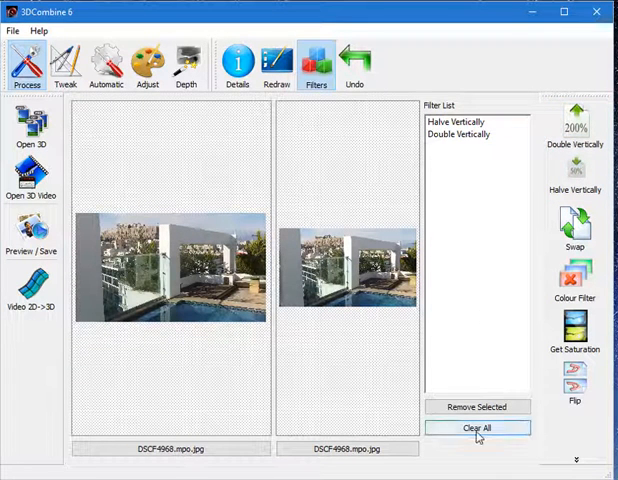
left_click(479, 428)
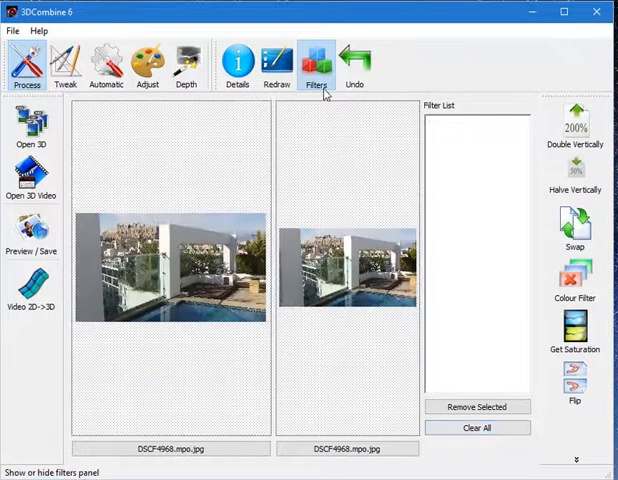
left_click(575, 128)
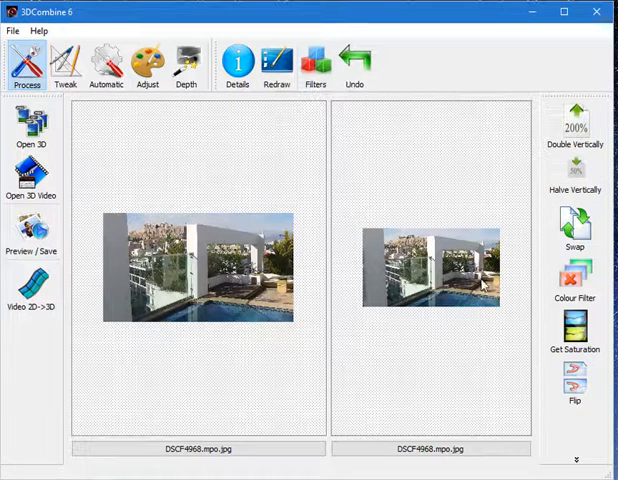
mouse_move(530, 208)
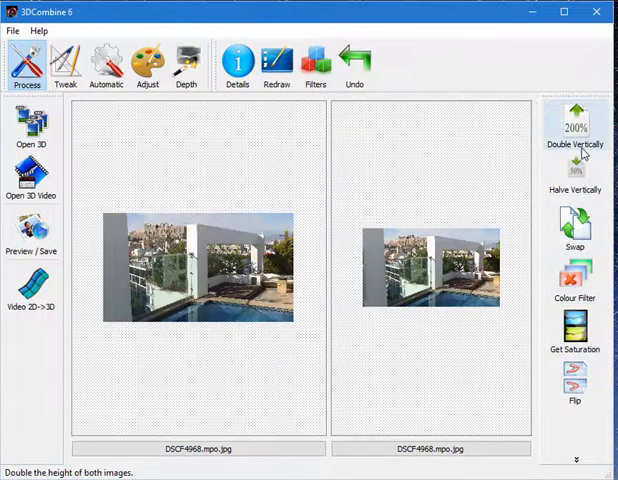
mouse_move(575, 330)
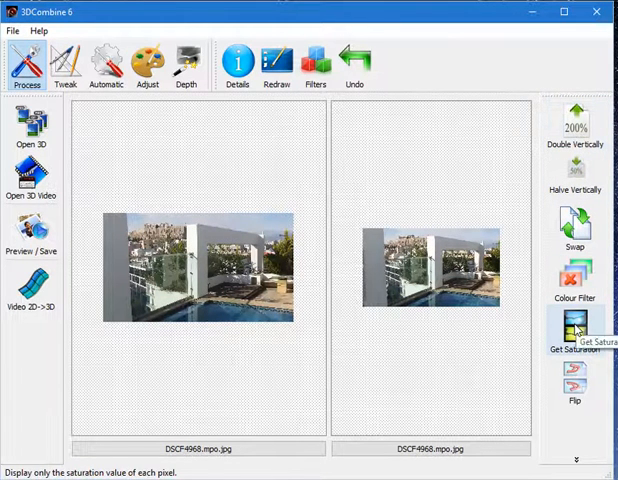
mouse_move(268, 189)
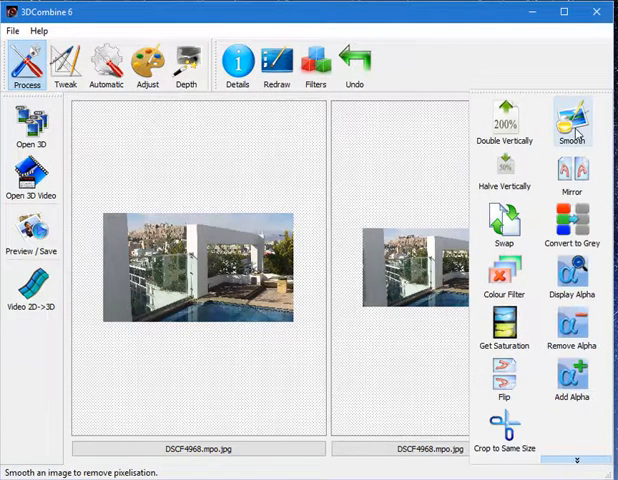
Smooth both rooftop images and start a Colour Filter on the channels
left_click(574, 225)
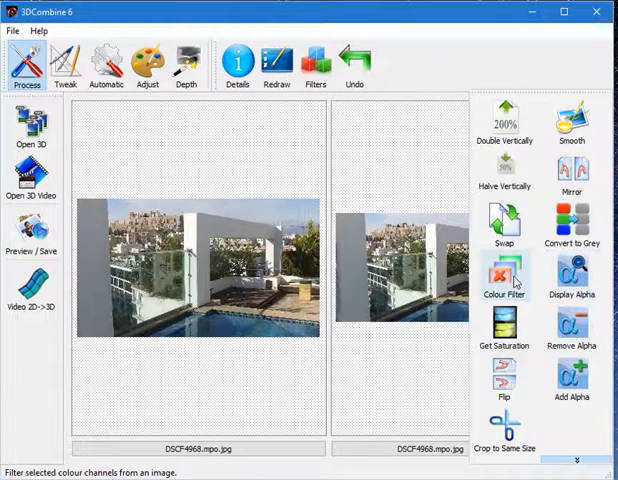
left_click(504, 278)
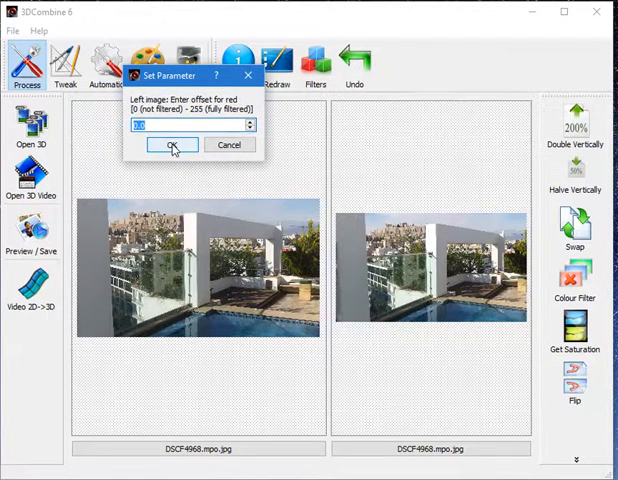
Accept the colour filter's red and green offsets, undo the cyan tint, and show Tweak tools
left_click(172, 145)
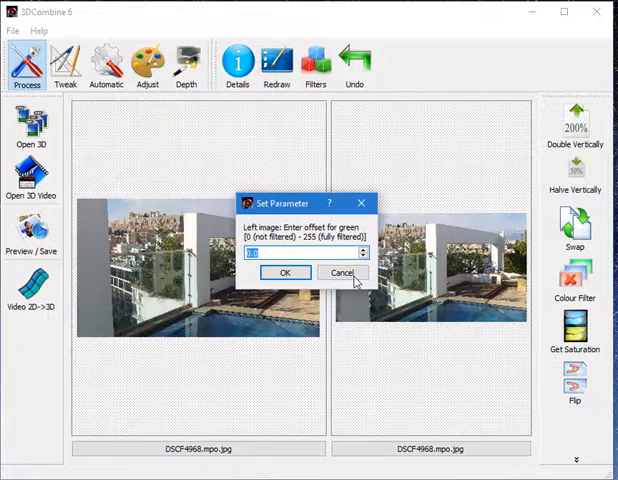
left_click(285, 272)
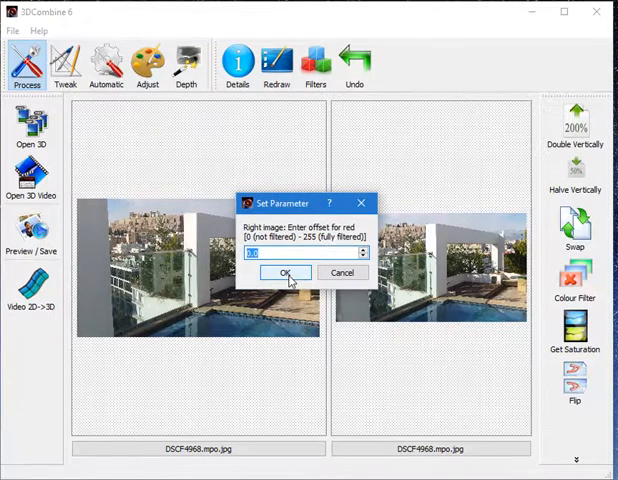
left_click(285, 272)
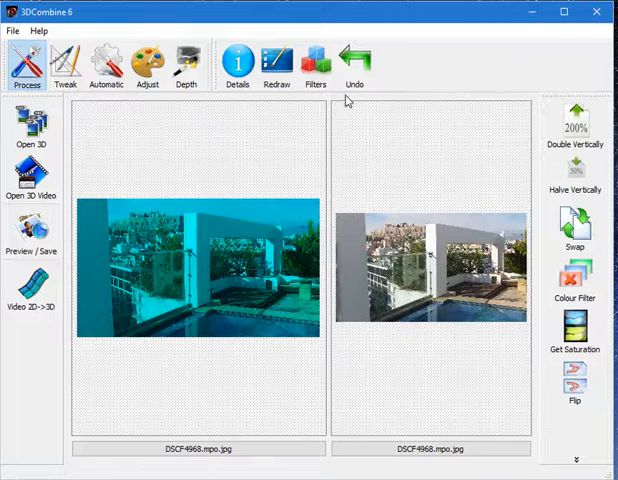
left_click(353, 62)
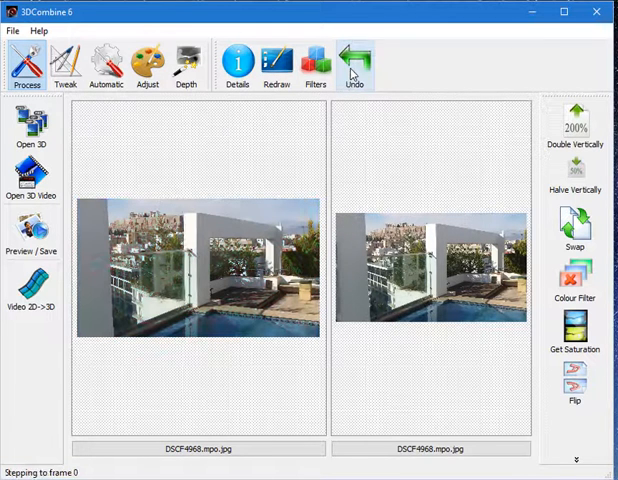
left_click(64, 62)
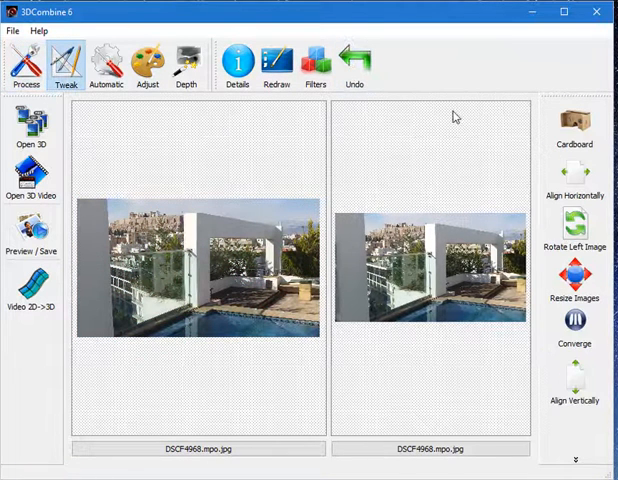
mouse_move(575, 120)
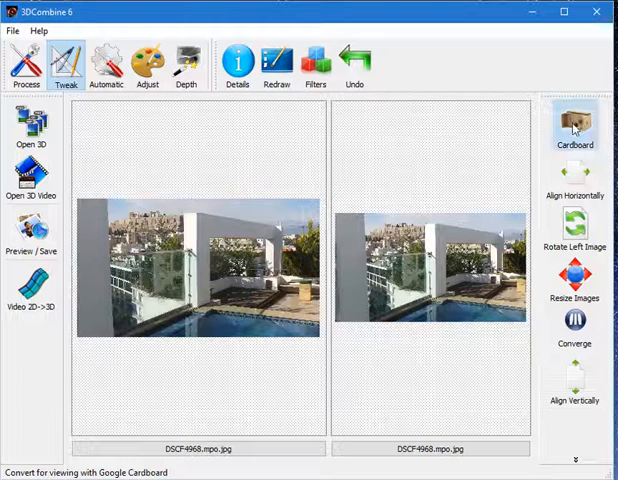
Apply the Cardboard warp with default aspect ratio and view the Parallel 3D preview
left_click(574, 120)
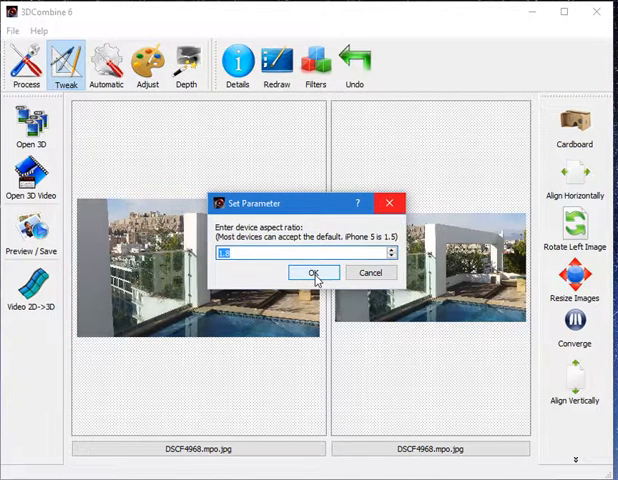
left_click(313, 272)
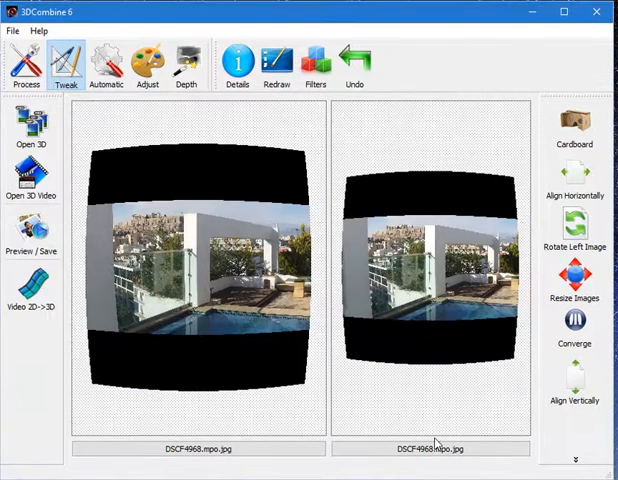
mouse_move(423, 152)
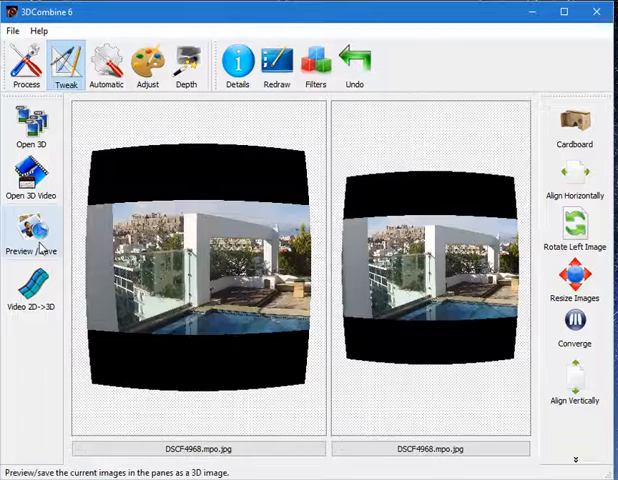
left_click(32, 240)
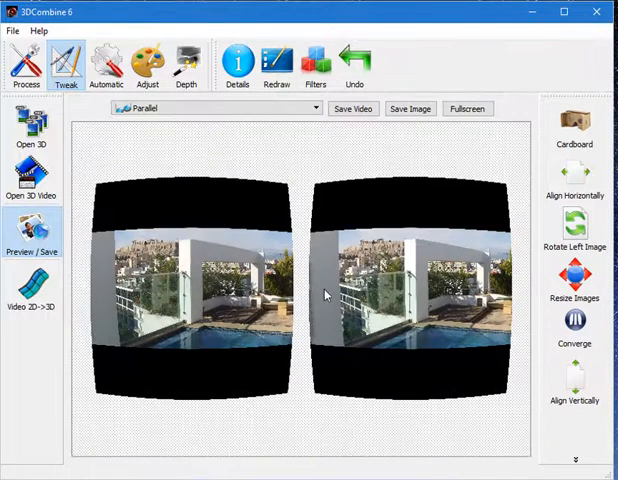
mouse_move(298, 145)
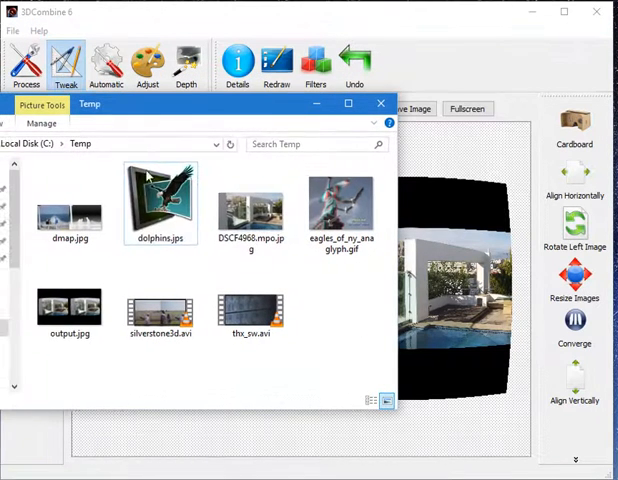
left_click(70, 305)
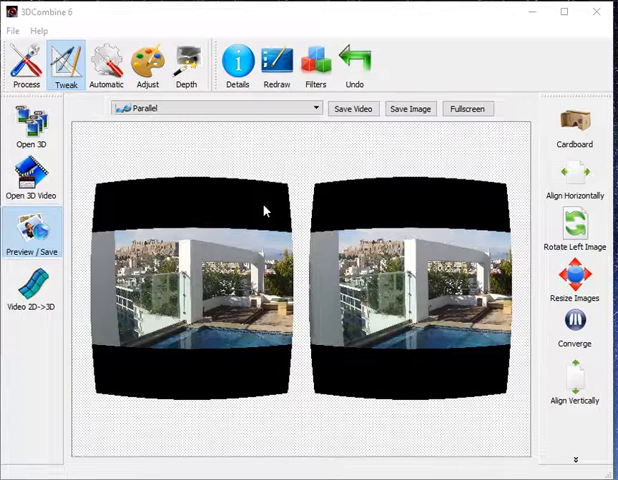
left_click(351, 60)
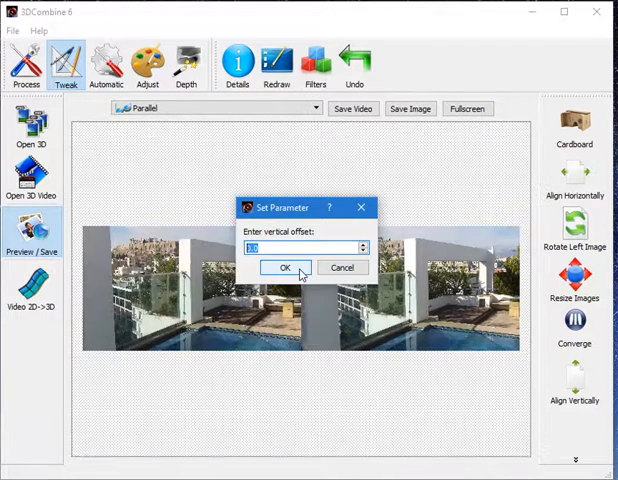
Offset the pair vertically by 1 and set colour levels with darkest 50 and default gamma
type("1")
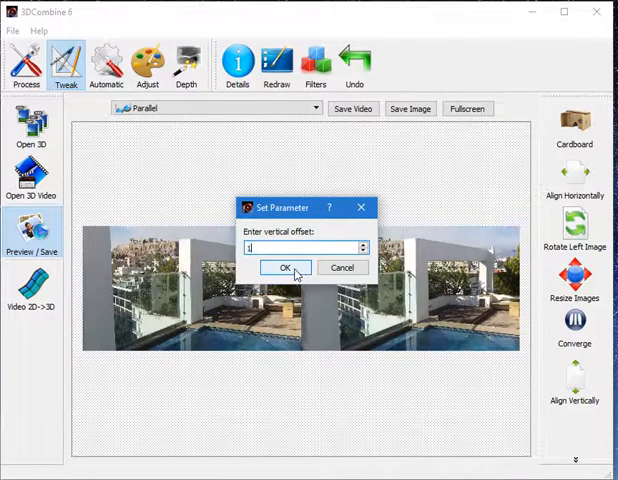
left_click(284, 267)
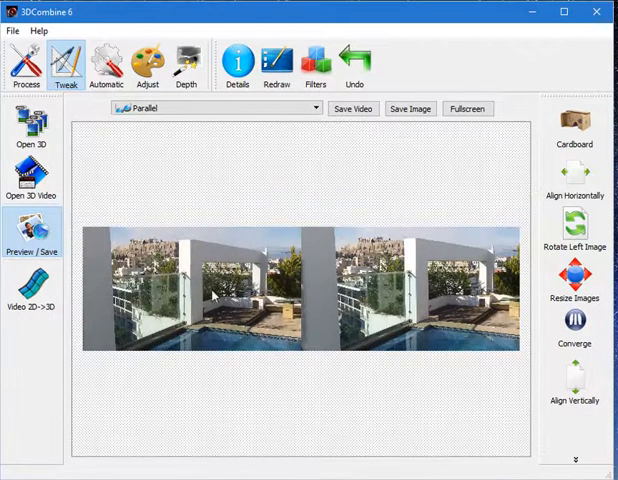
left_click(354, 60)
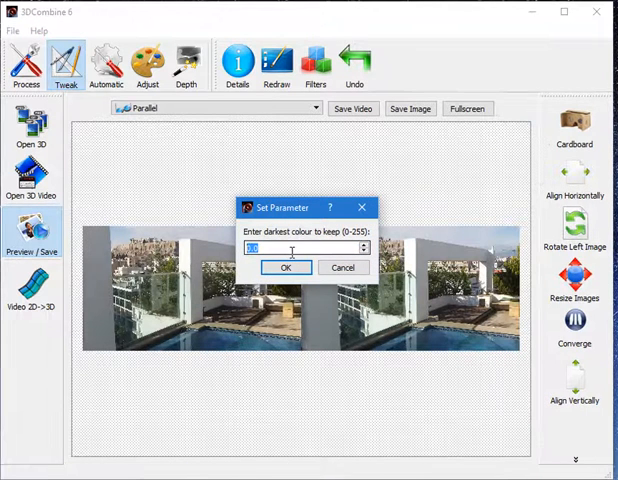
type("50.0")
type("20")
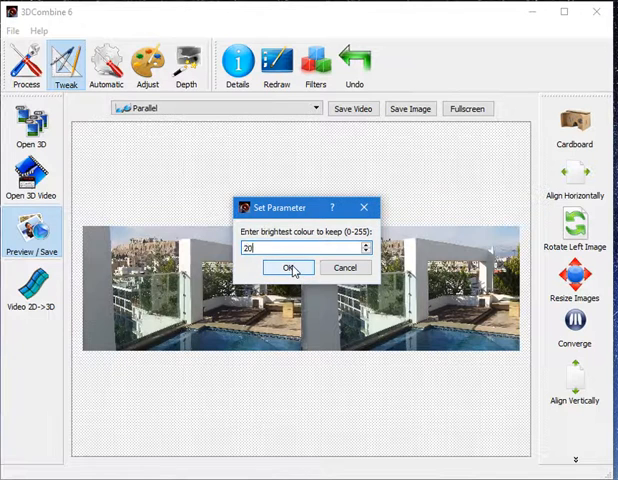
left_click(289, 267)
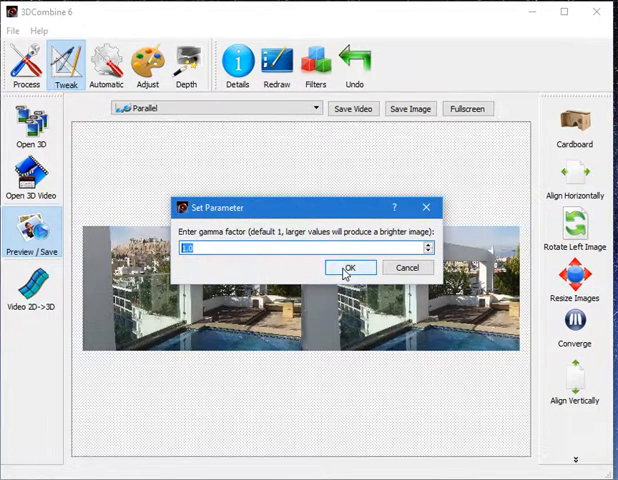
left_click(349, 267)
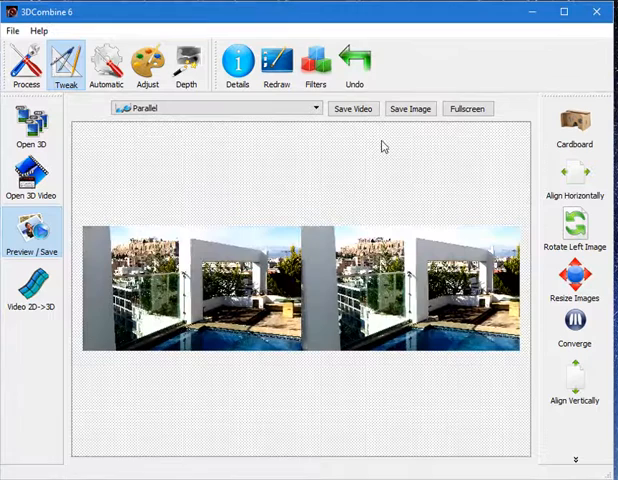
left_click(354, 60)
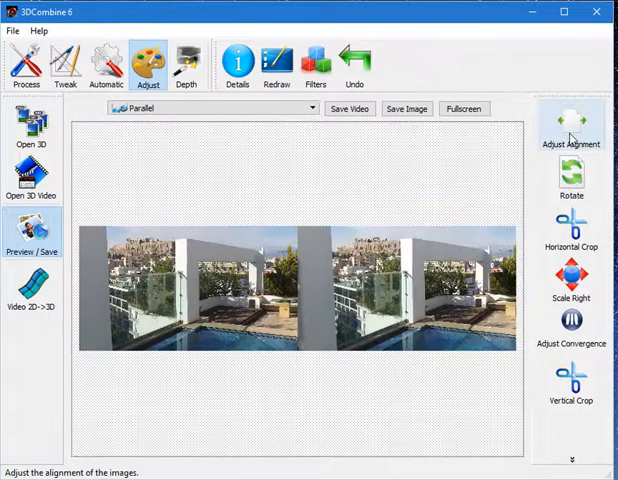
Shift the left image horizontally with two drags of the Adjust Alignment slider
left_click(571, 135)
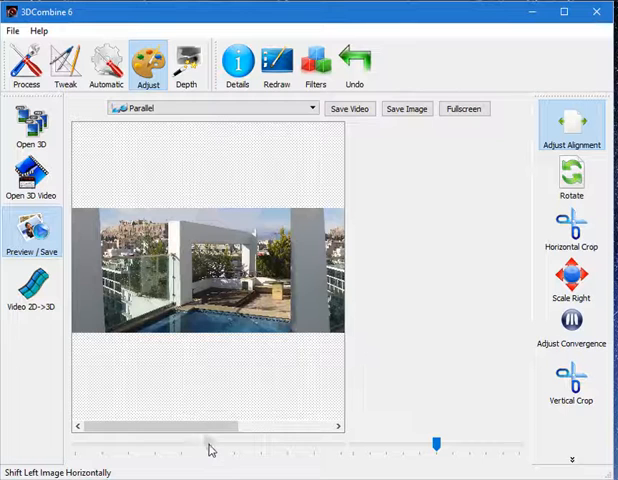
left_click_drag(210, 448, 190, 448)
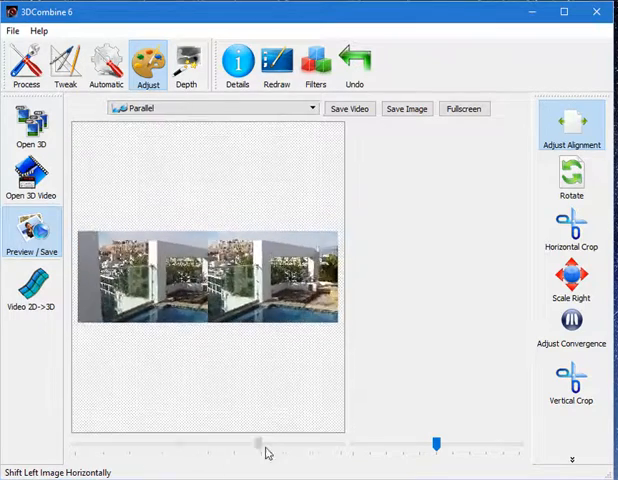
left_click_drag(258, 441, 203, 441)
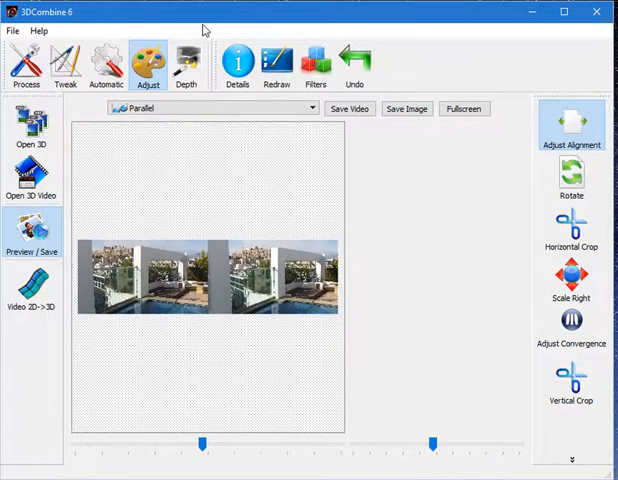
Switch the view to Colour Anaglyph and refine the left image's horizontal shift
left_click(210, 108)
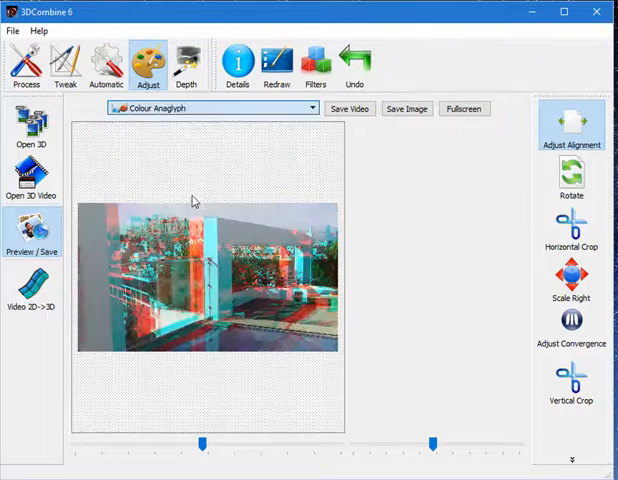
left_click_drag(435, 438, 425, 438)
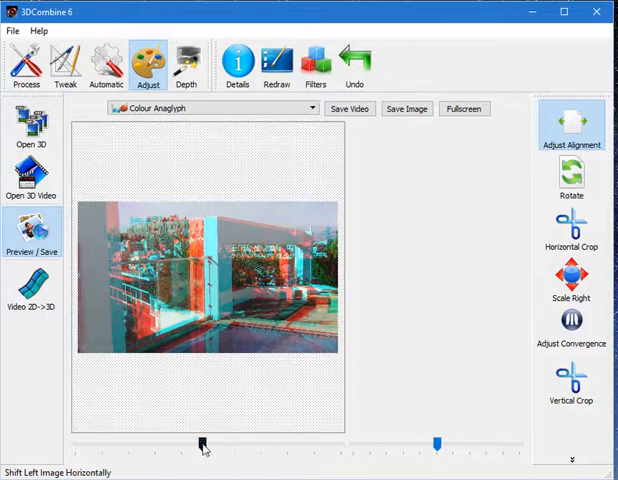
left_click_drag(200, 442, 100, 442)
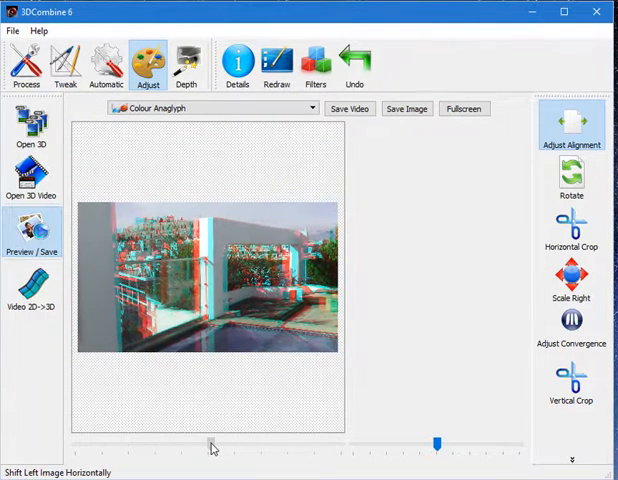
left_click_drag(212, 442, 165, 443)
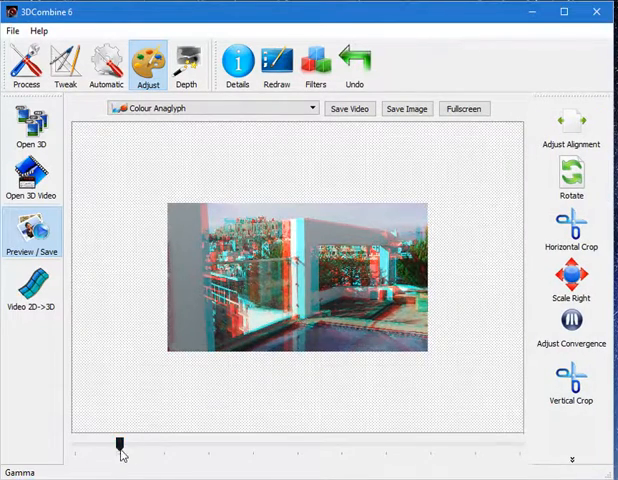
Raise gamma, darkest and brightest colour levels, then preview the 2D left view
left_click_drag(122, 441, 177, 441)
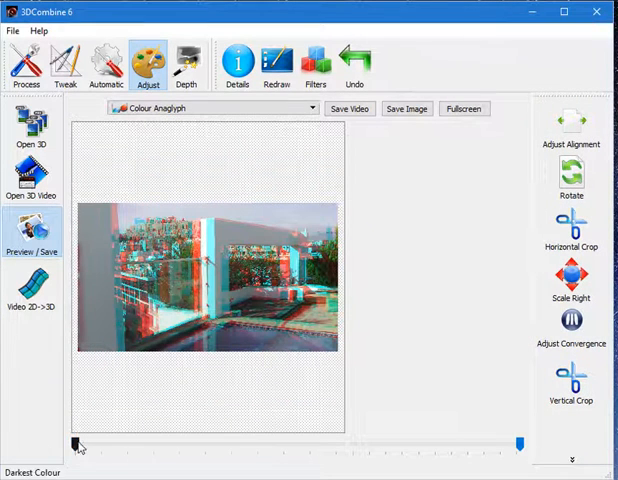
left_click_drag(80, 440, 158, 440)
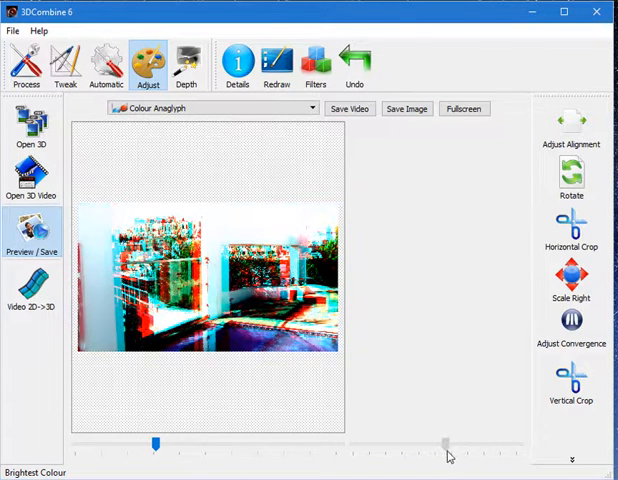
left_click_drag(160, 440, 445, 440)
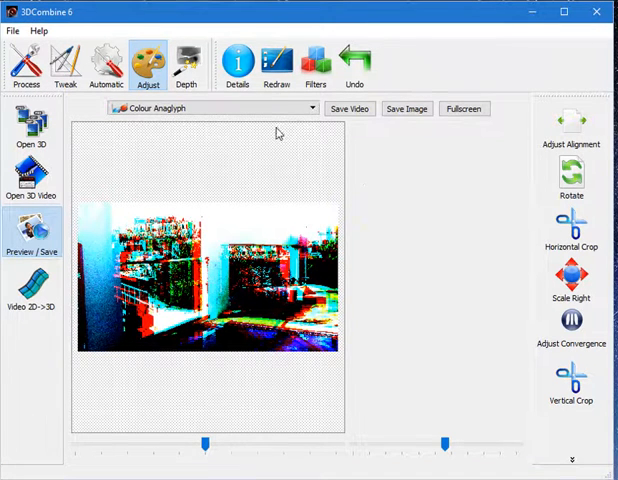
left_click(210, 108)
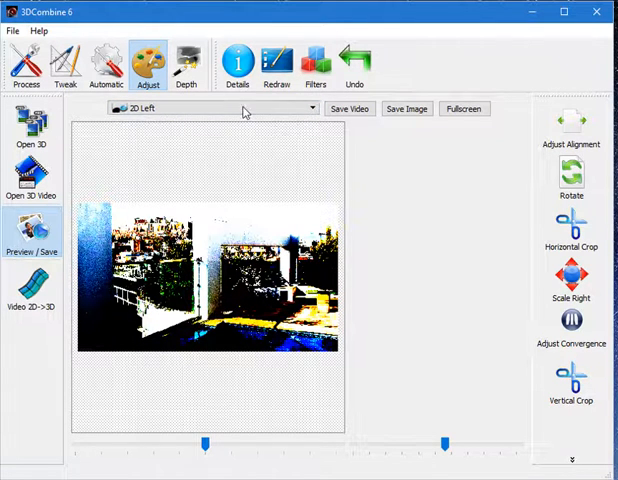
mouse_move(208, 133)
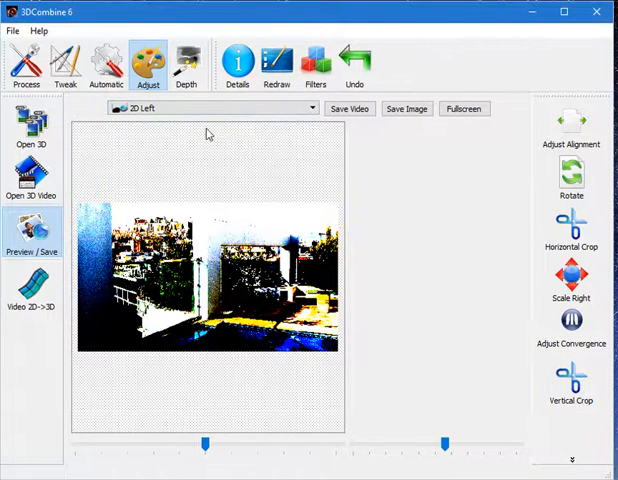
left_click(106, 62)
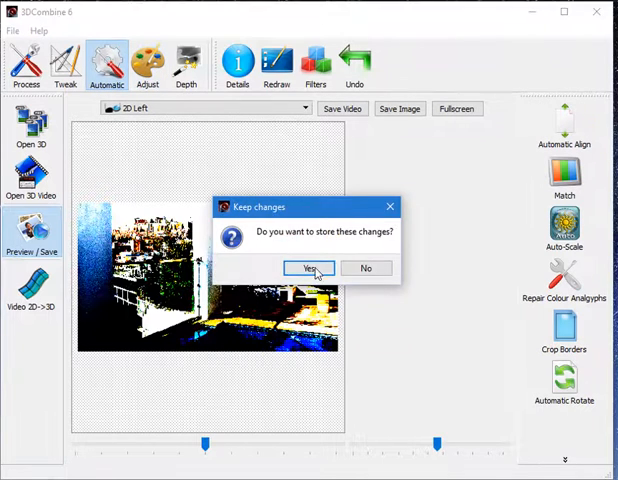
Keep the adjustments, auto-align the pair vertically, and show it as a colour anaglyph
left_click(308, 267)
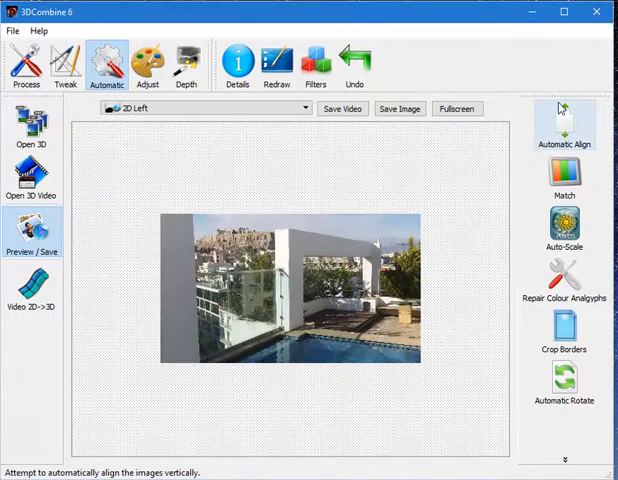
mouse_move(564, 125)
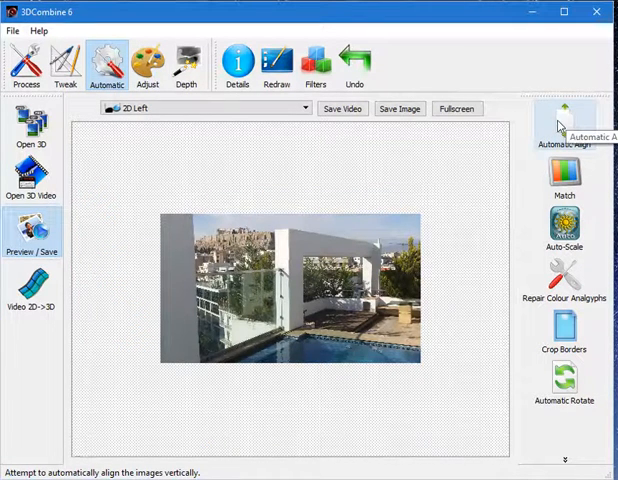
left_click(300, 107)
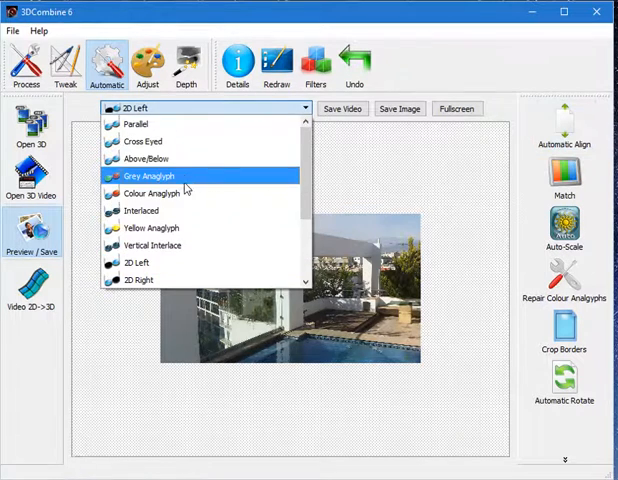
left_click(148, 193)
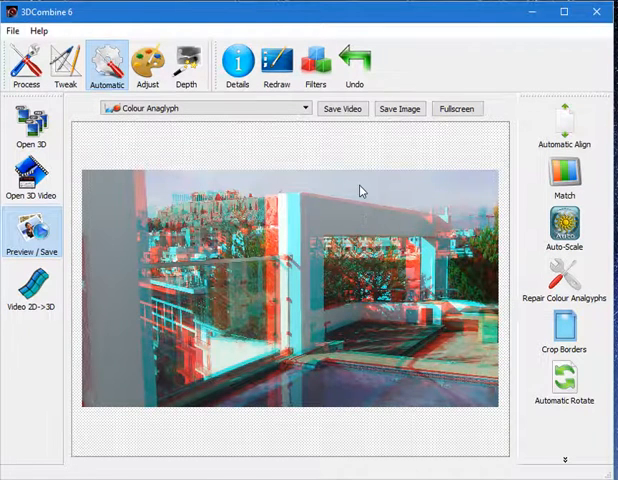
mouse_move(565, 178)
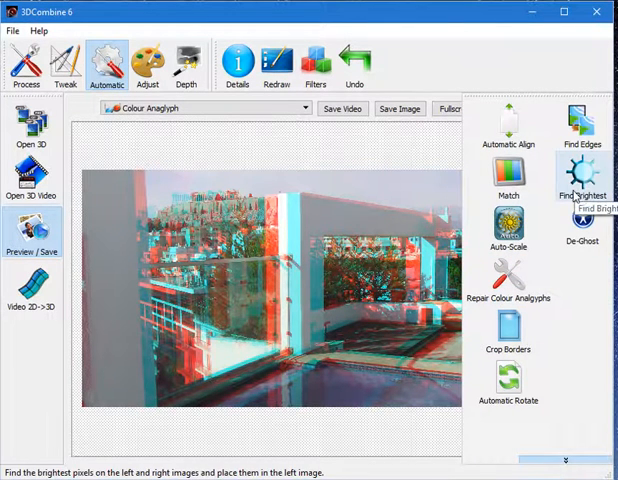
Try an extra effect, undo it, and display the applied filter list
left_click(582, 125)
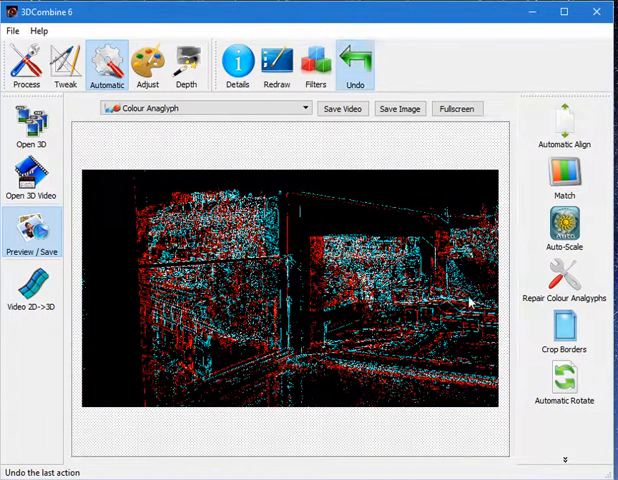
left_click(355, 57)
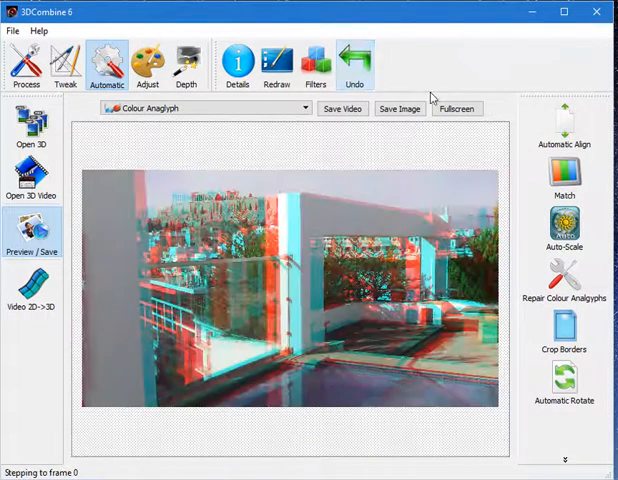
left_click(315, 62)
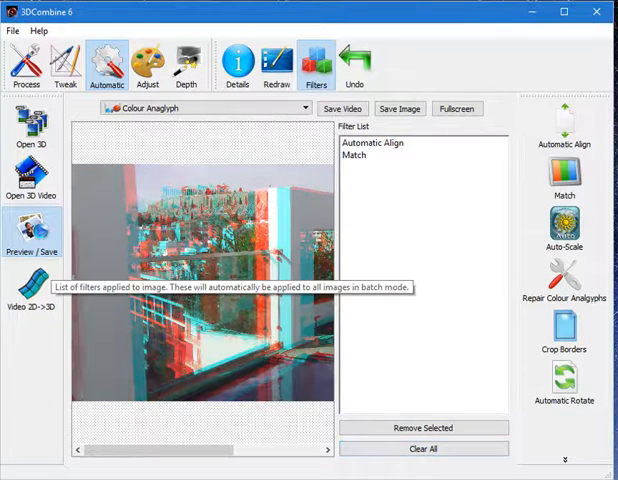
Hide the applied filter list showing Automatic Align and Match
left_click(424, 448)
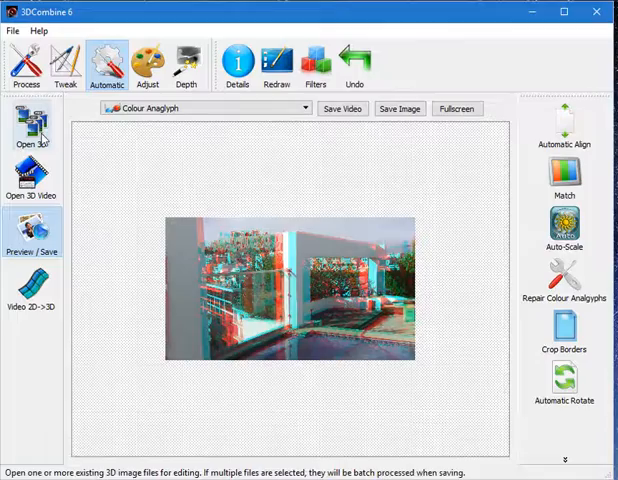
Load the Eagles of New York image and save the stereo pair as C:\Temp\output.jpg
left_click(32, 130)
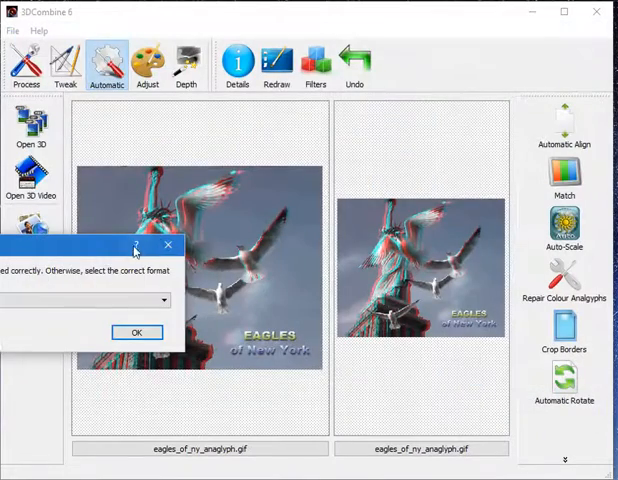
mouse_move(80, 253)
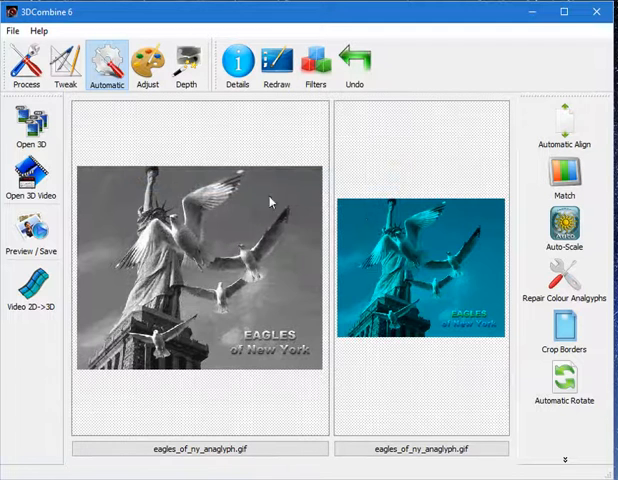
mouse_move(290, 303)
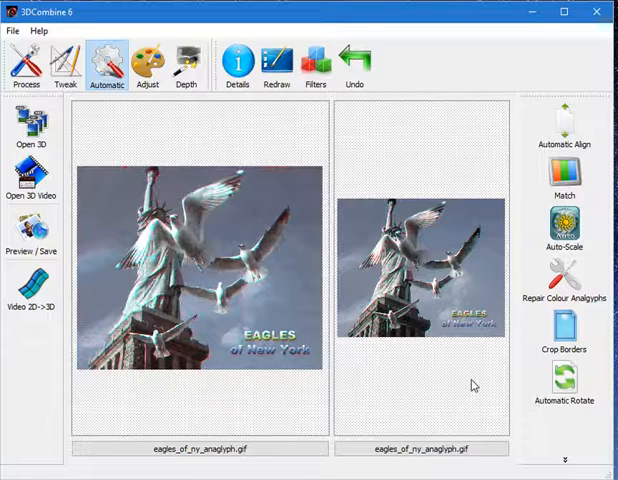
mouse_move(33, 237)
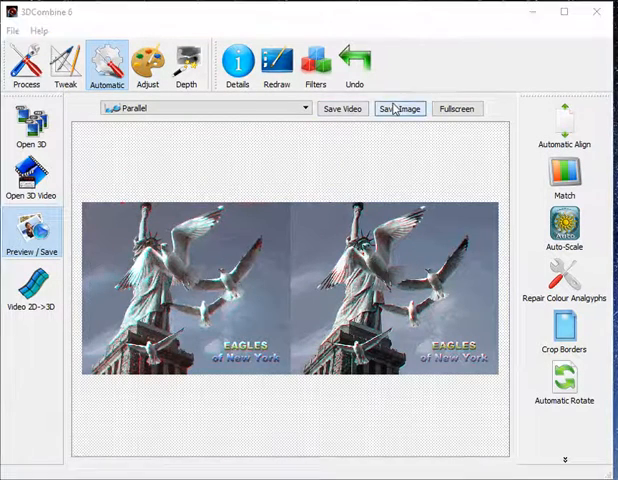
left_click(398, 108)
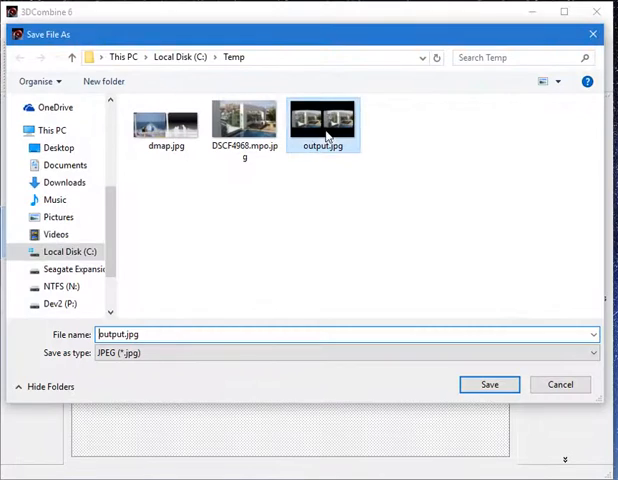
left_click(489, 384)
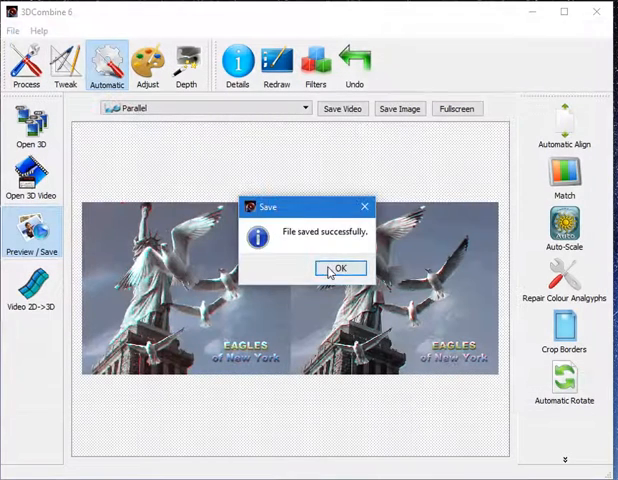
left_click(341, 267)
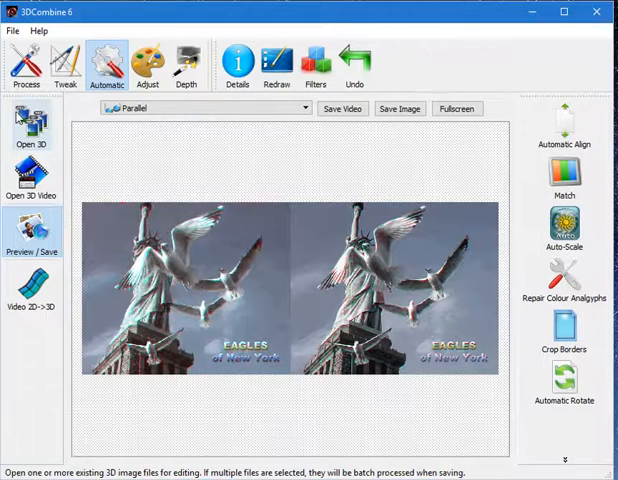
mouse_move(34, 125)
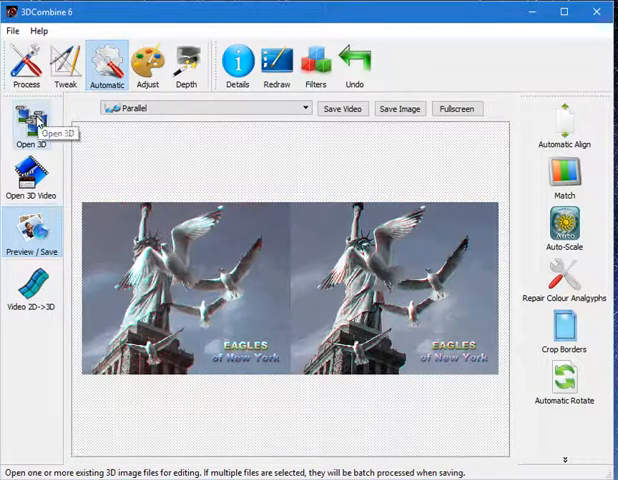
Load Dolphins.jps, apply the Cardboard lens warp, step through images, and open Preview / Save
left_click(33, 120)
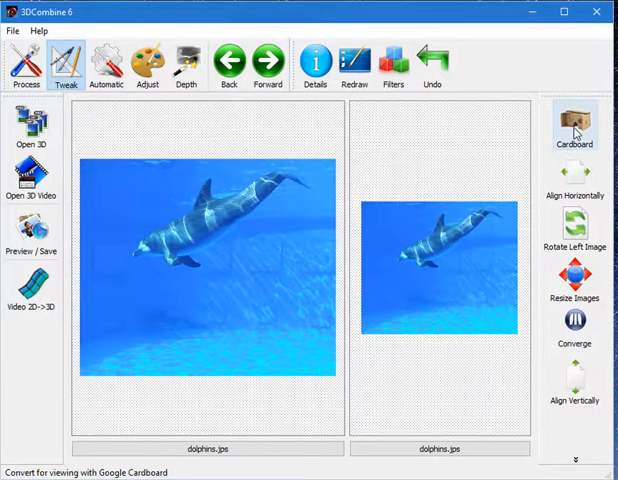
left_click(574, 125)
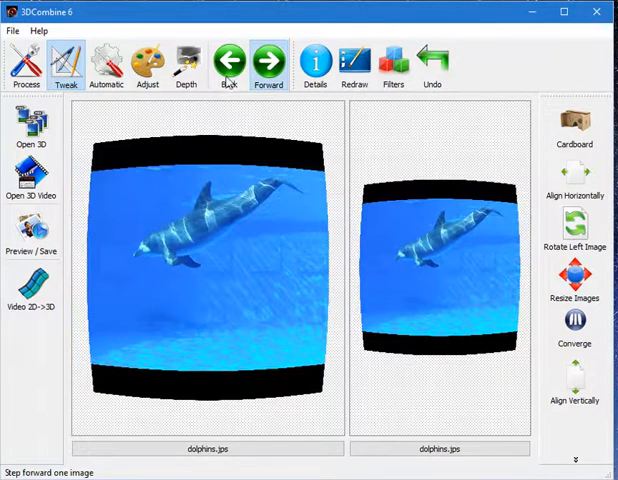
left_click(33, 232)
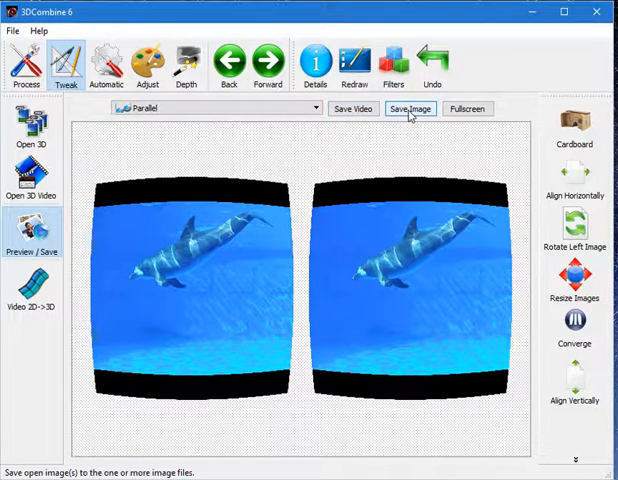
left_click(409, 108)
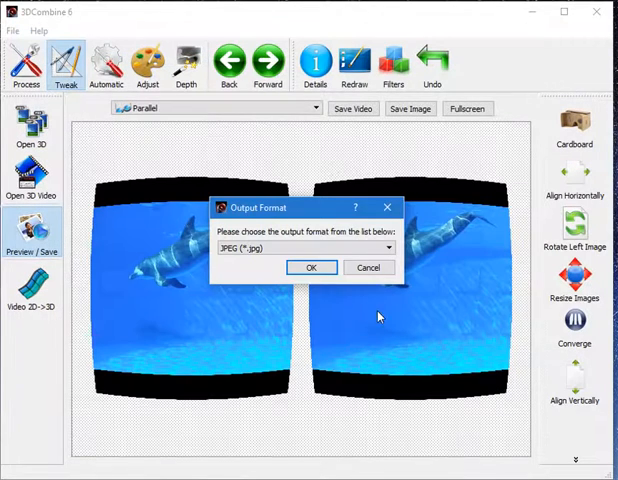
Batch-save the Cardboard-warped images as JPEG (*.jpg) and confirm completion
left_click(383, 246)
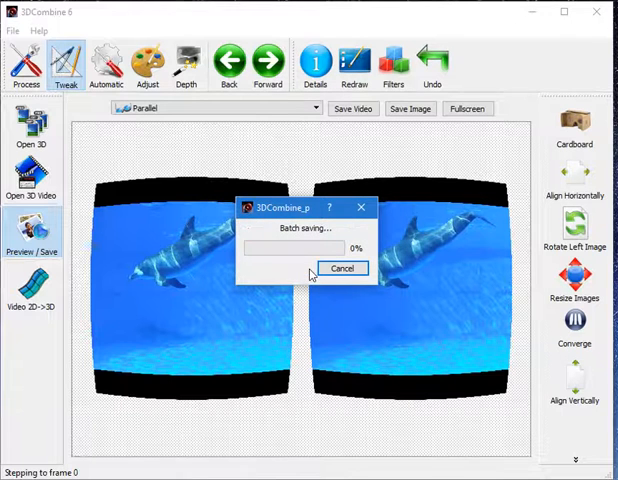
mouse_move(375, 334)
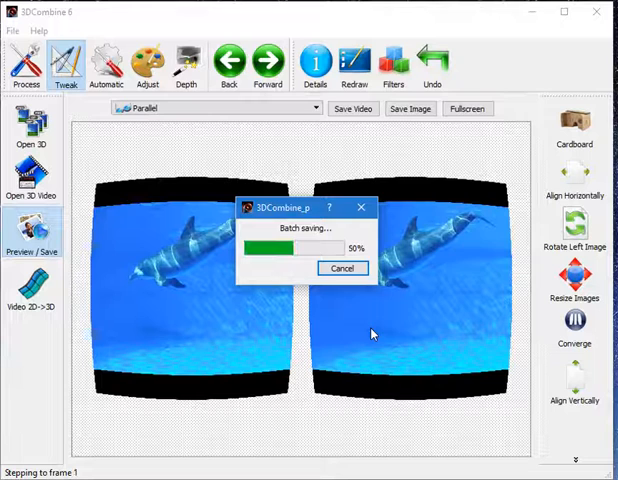
mouse_move(405, 271)
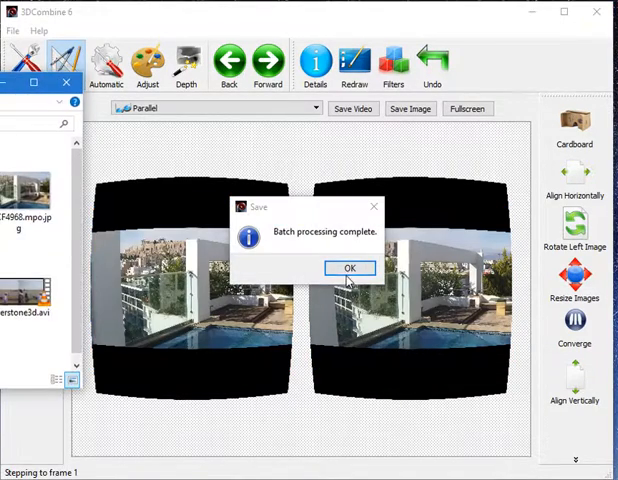
left_click(349, 268)
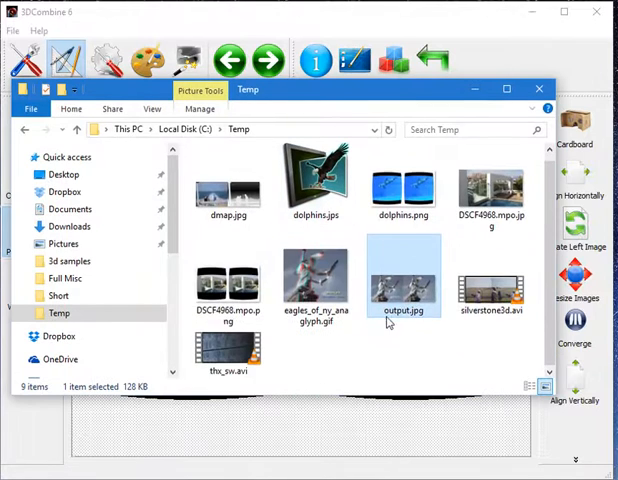
left_click(404, 185)
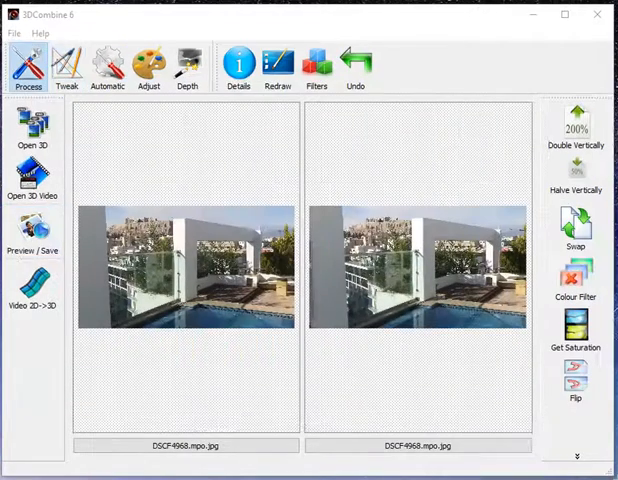
mouse_move(458, 170)
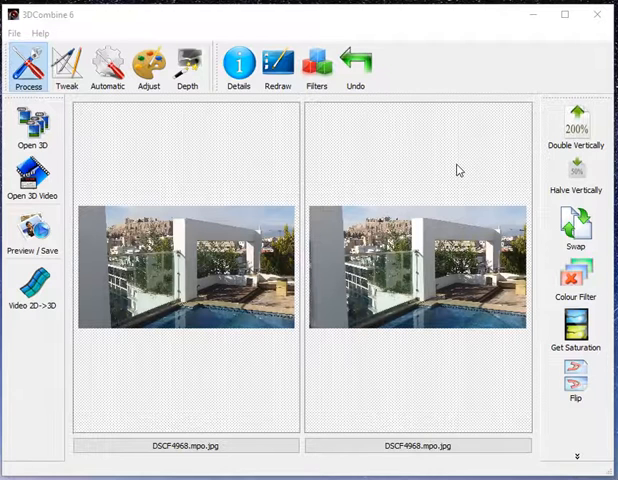
mouse_move(431, 167)
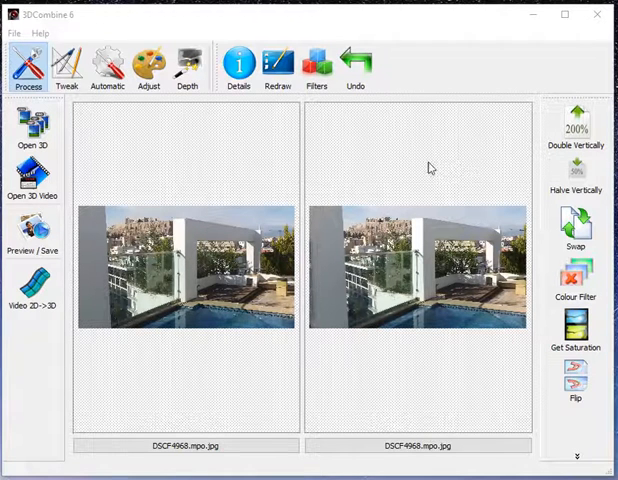
mouse_move(33, 180)
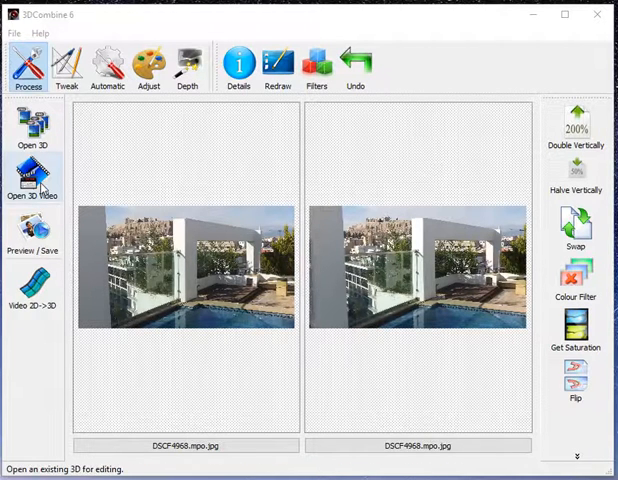
Load a 3D video in Parallel format, rewind, step forward several frames, and preview it
left_click(34, 130)
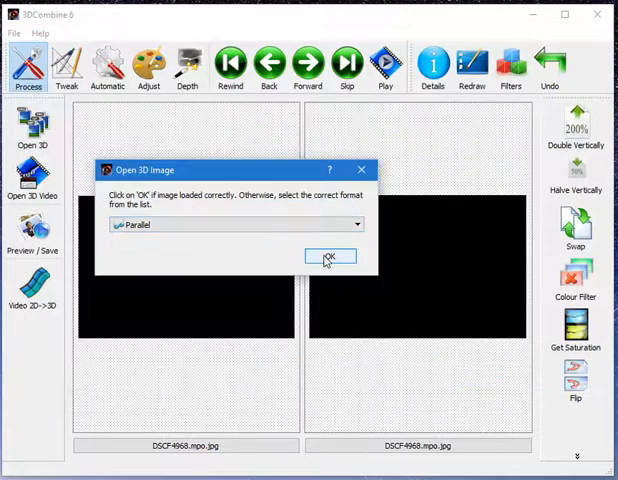
left_click(329, 256)
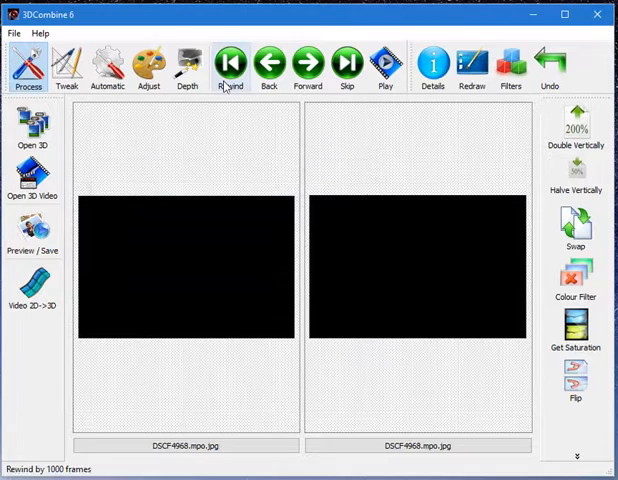
left_click(308, 63)
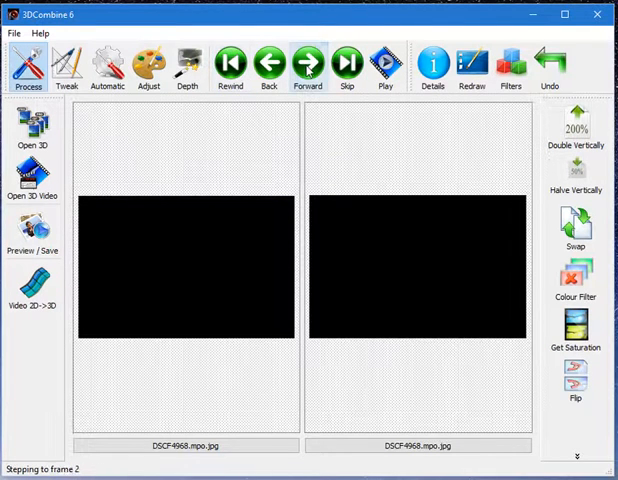
left_click(347, 63)
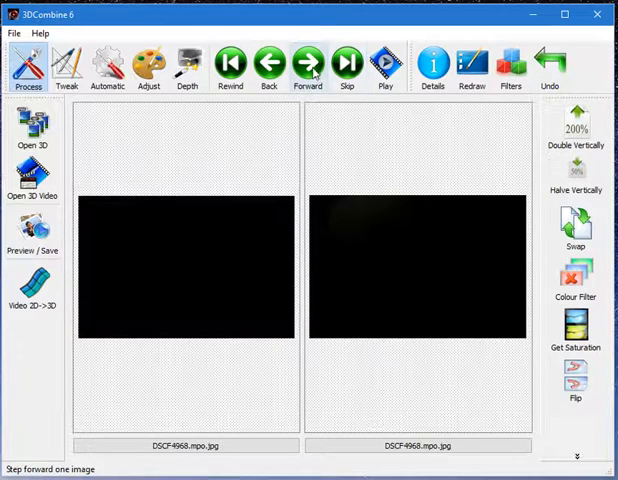
left_click(267, 62)
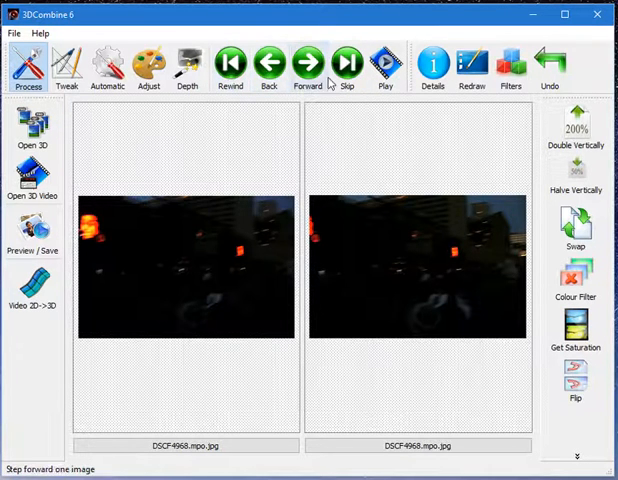
left_click(386, 63)
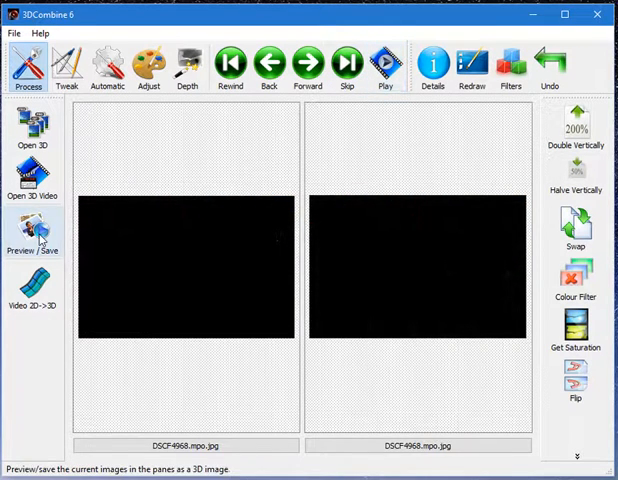
left_click(33, 225)
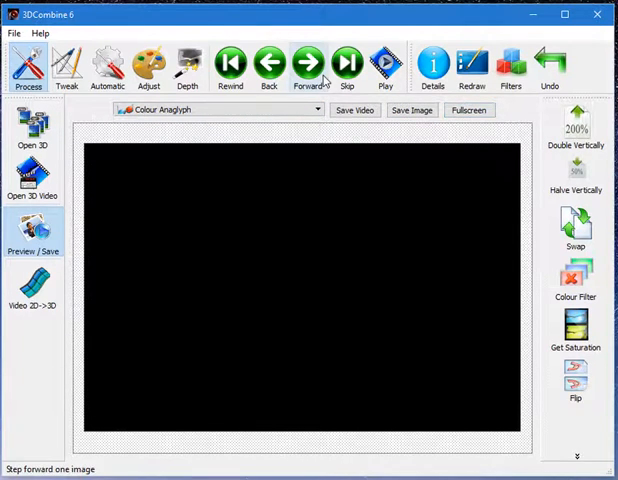
mouse_move(320, 80)
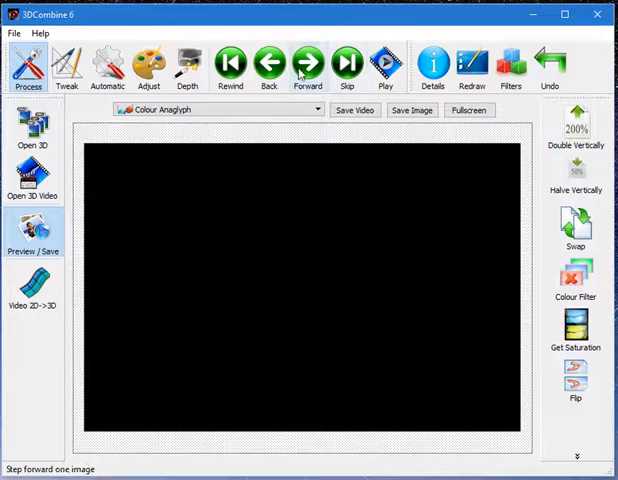
Step through the video frames, apply Flip, and hide the filter list
left_click(385, 62)
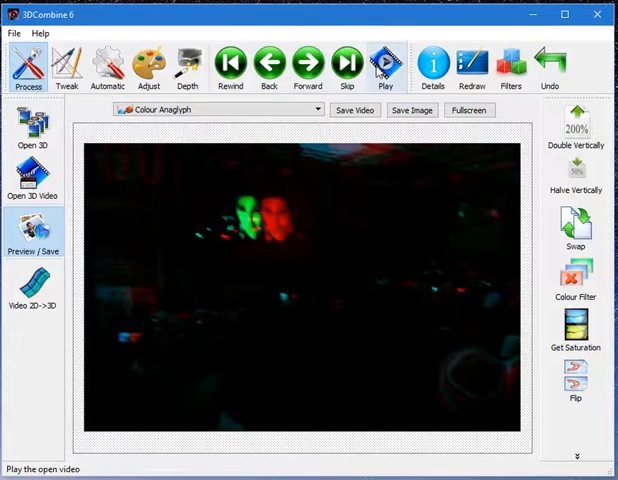
left_click(268, 62)
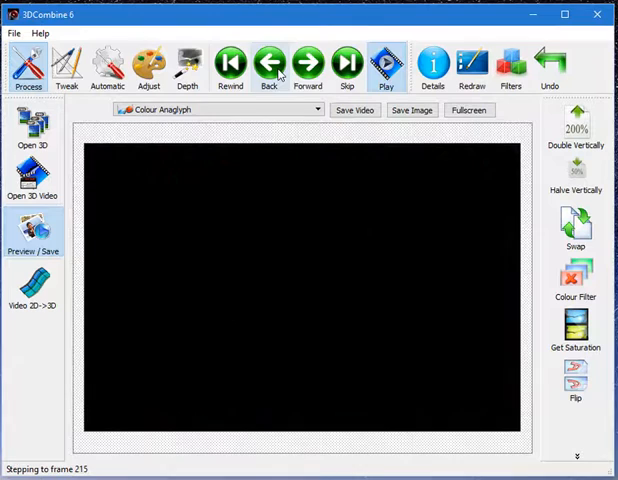
left_click(267, 62)
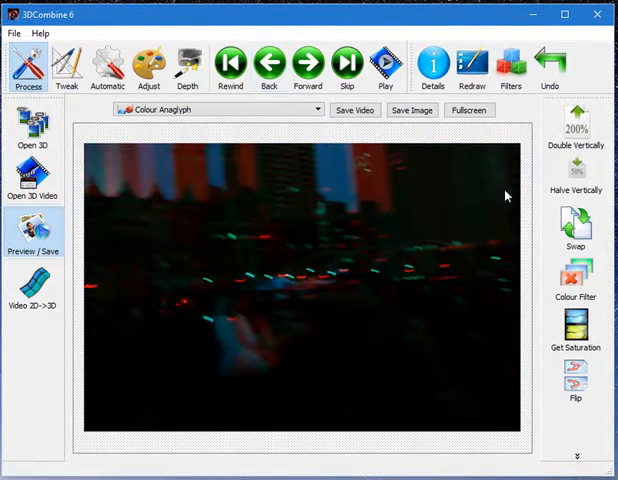
left_click(511, 63)
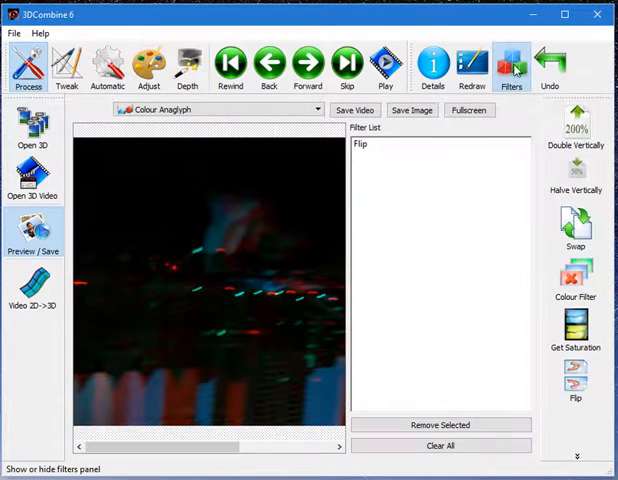
left_click(511, 65)
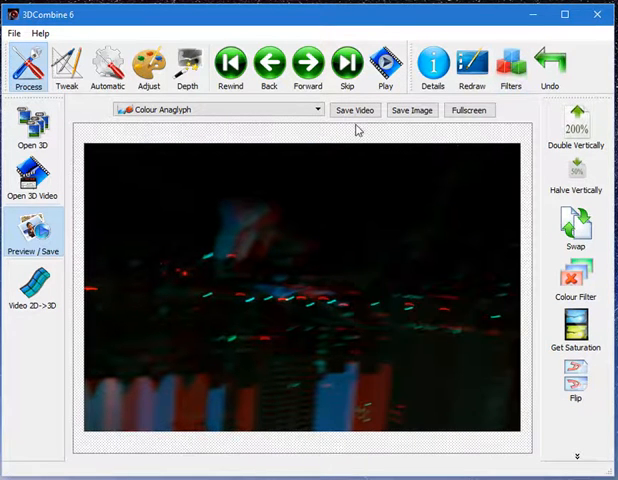
Set the video output format to Colour Anaglyph
left_click(385, 63)
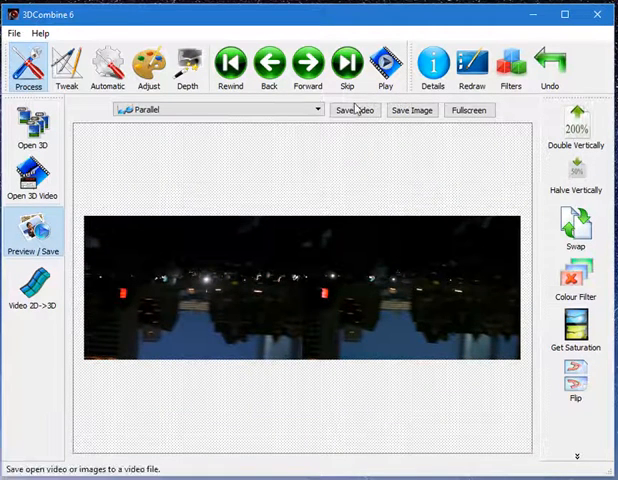
left_click(316, 109)
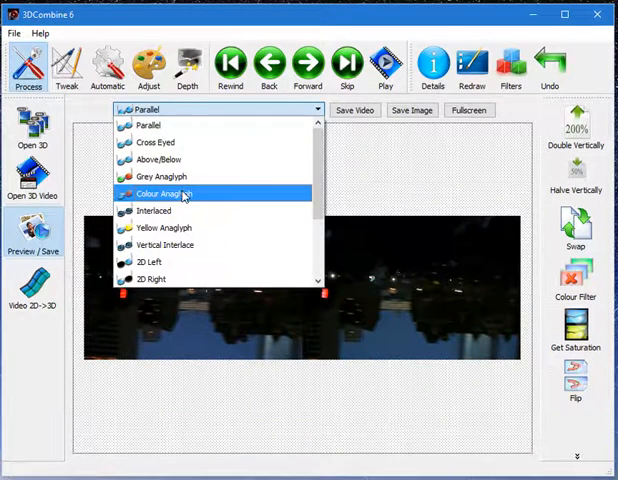
left_click(158, 193)
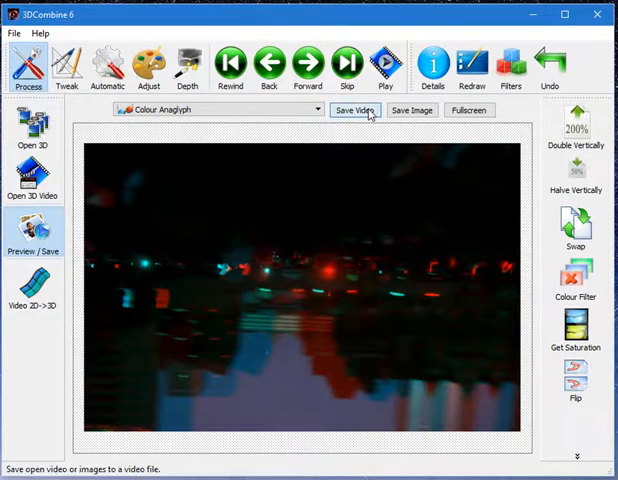
Batch-save the video into Temp as a Compressed (*.avi) file
left_click(354, 110)
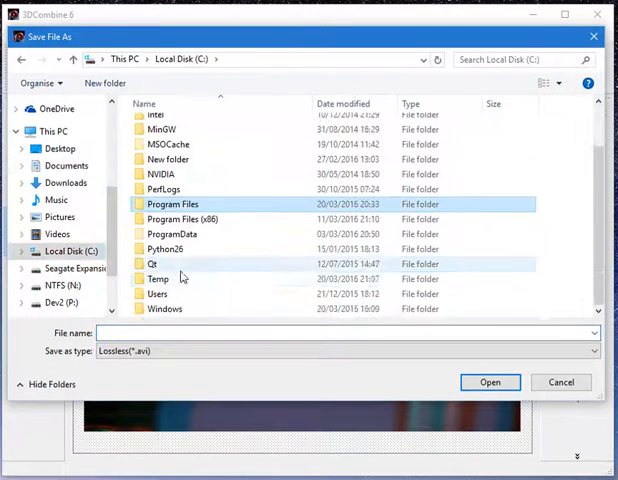
double_click(156, 279)
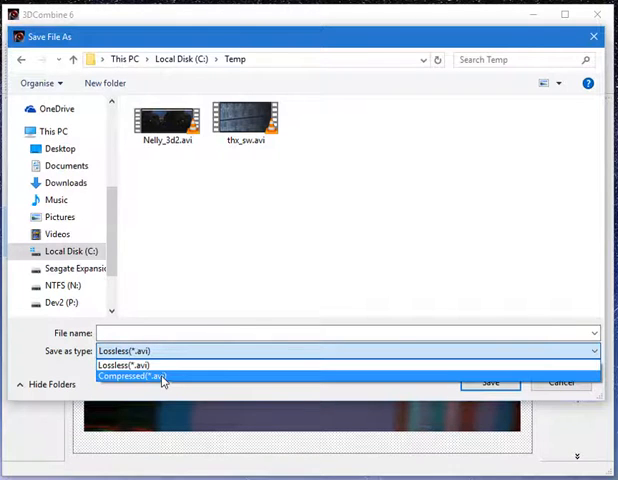
left_click(140, 379)
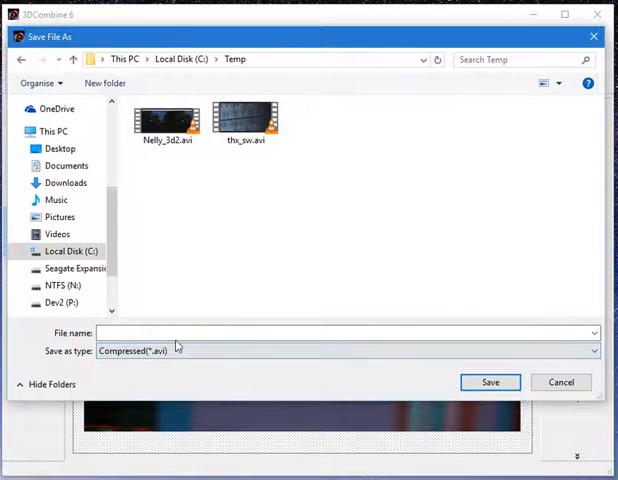
type("compresse")
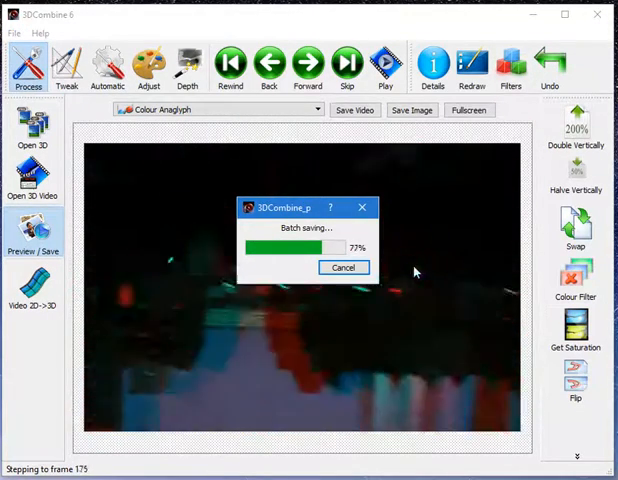
left_click(343, 267)
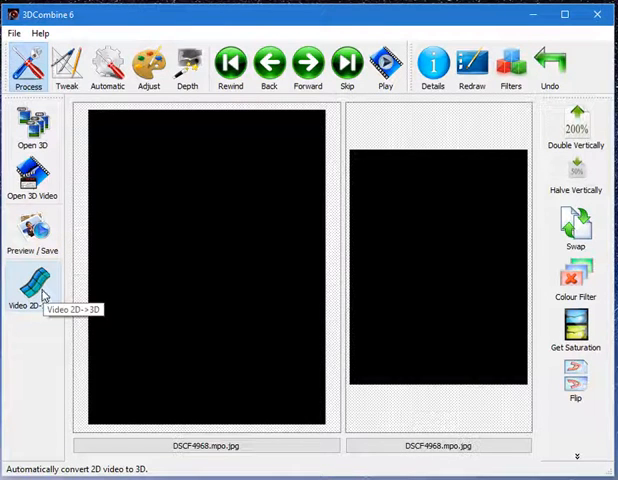
mouse_move(461, 116)
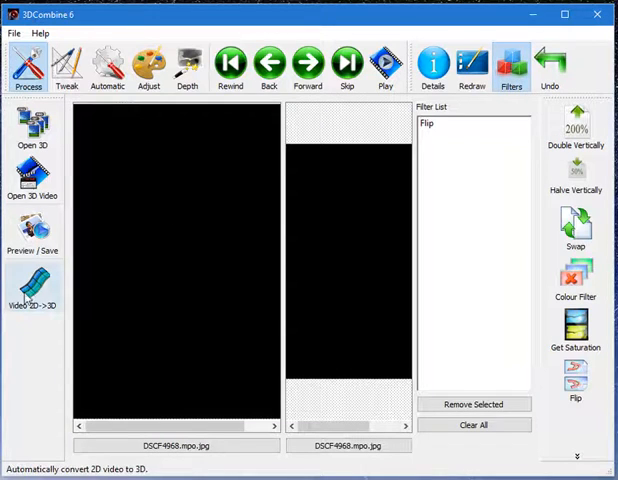
Auto-convert thx_sw.avi to 3D, output Colour Anaglyph, and show the depth-map toolbar
left_click(33, 130)
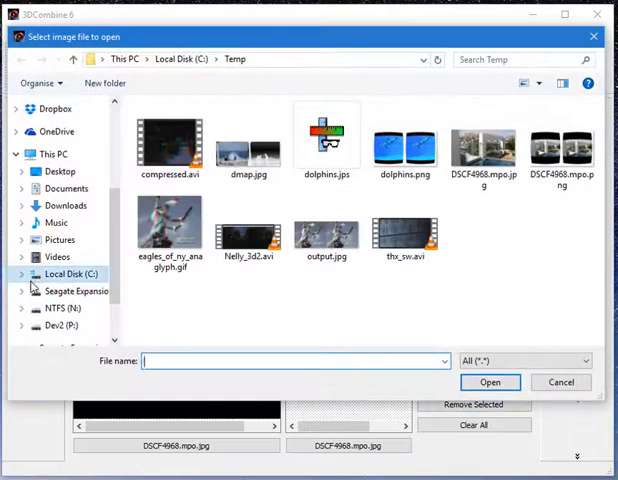
left_click(405, 235)
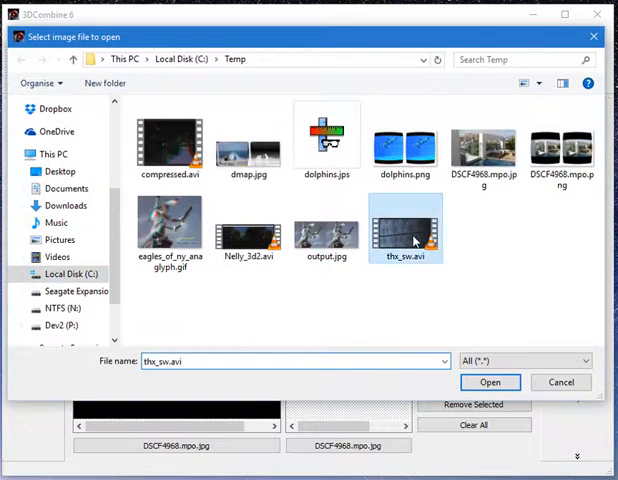
left_click(490, 382)
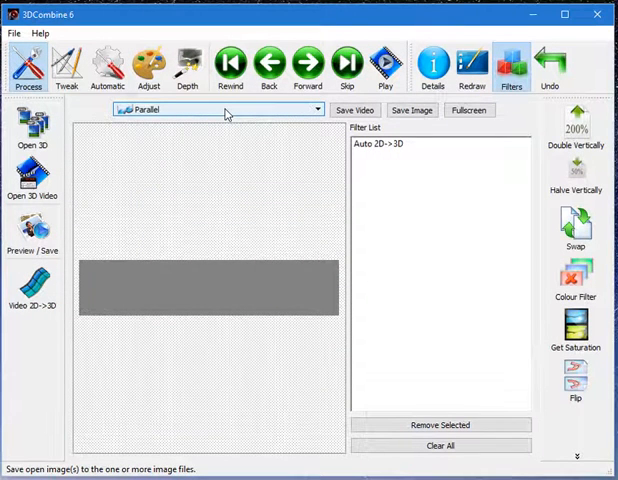
left_click(216, 109)
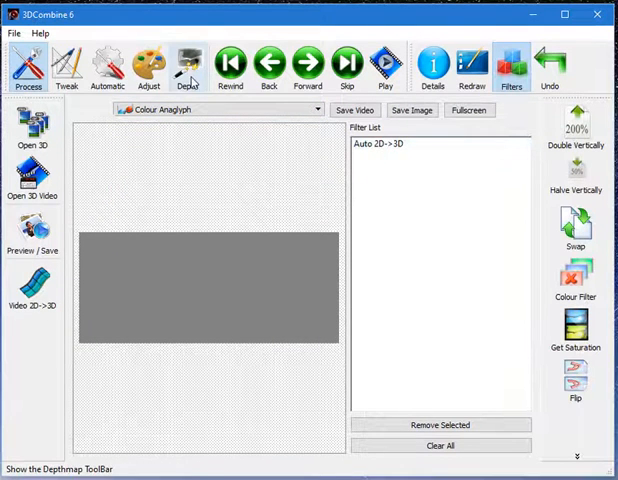
left_click(189, 65)
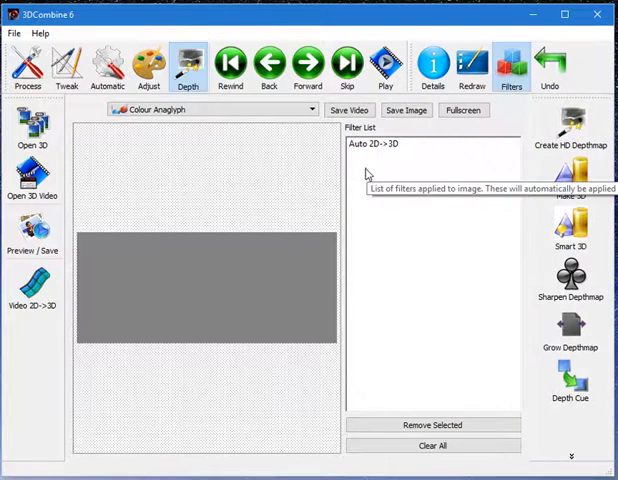
mouse_move(443, 120)
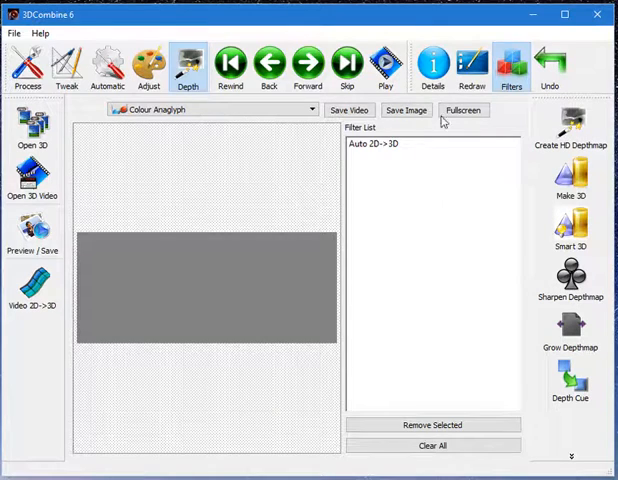
Batch-save the converted thx_sw.avi video under a new name in Temp
left_click(349, 110)
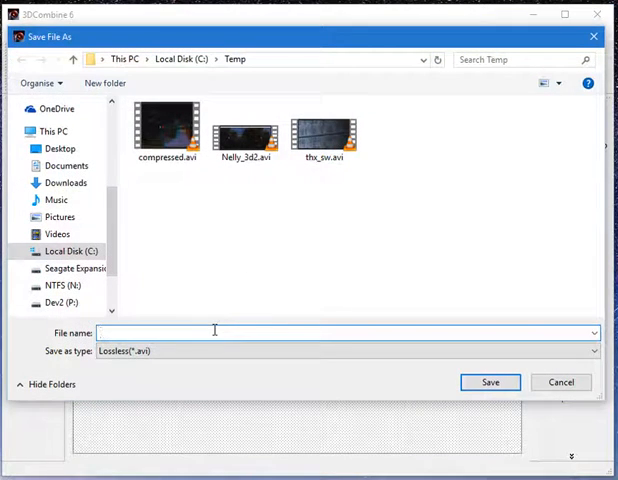
left_click(591, 351)
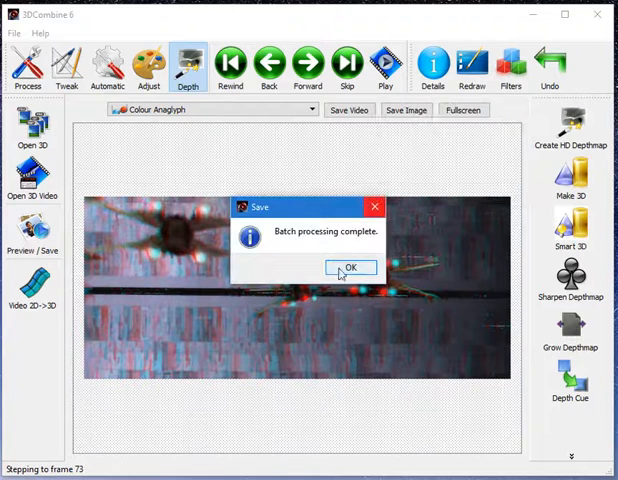
left_click(350, 267)
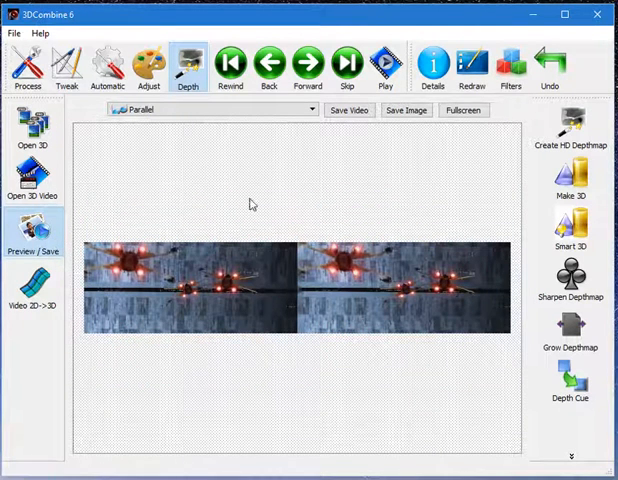
mouse_move(237, 161)
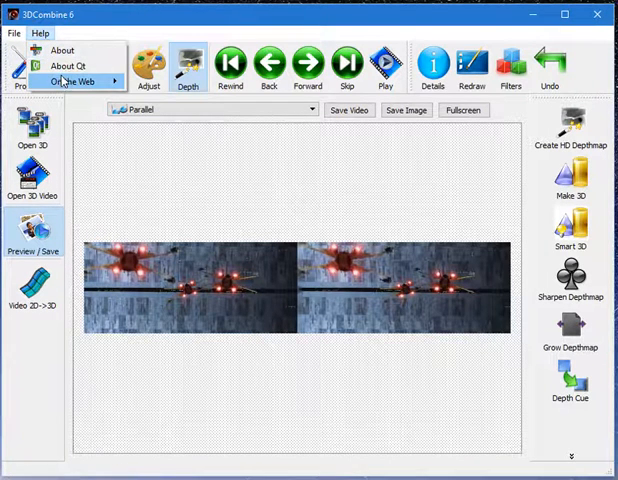
Show 3DCombine's online resource links for Homepage, Facebook and YouTube from the Help menu
left_click(74, 81)
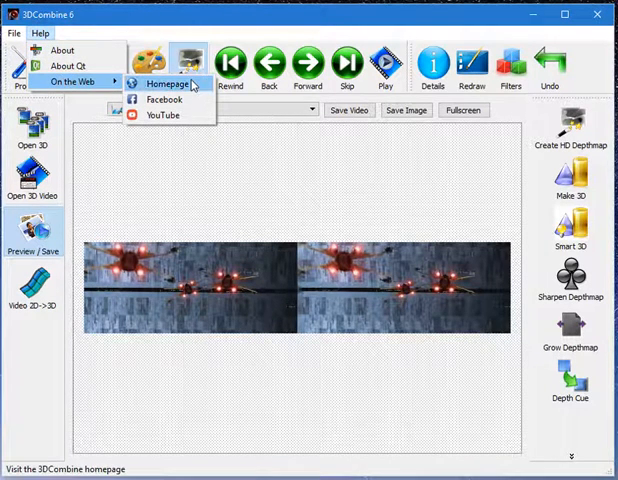
mouse_move(163, 114)
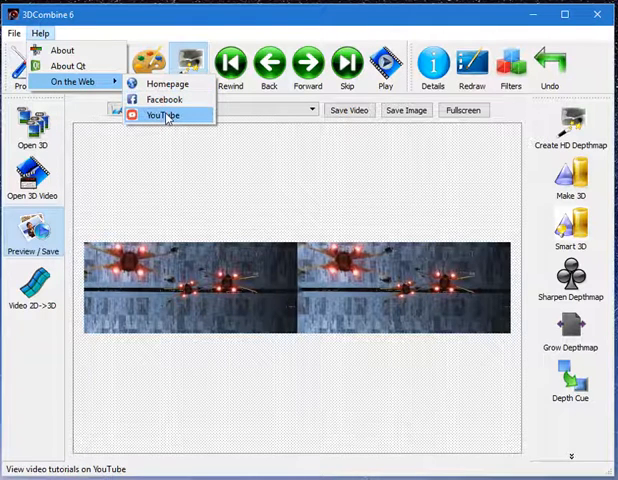
mouse_move(152, 133)
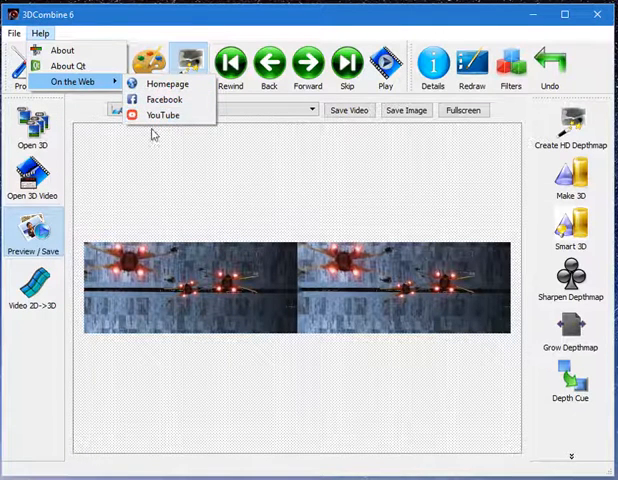